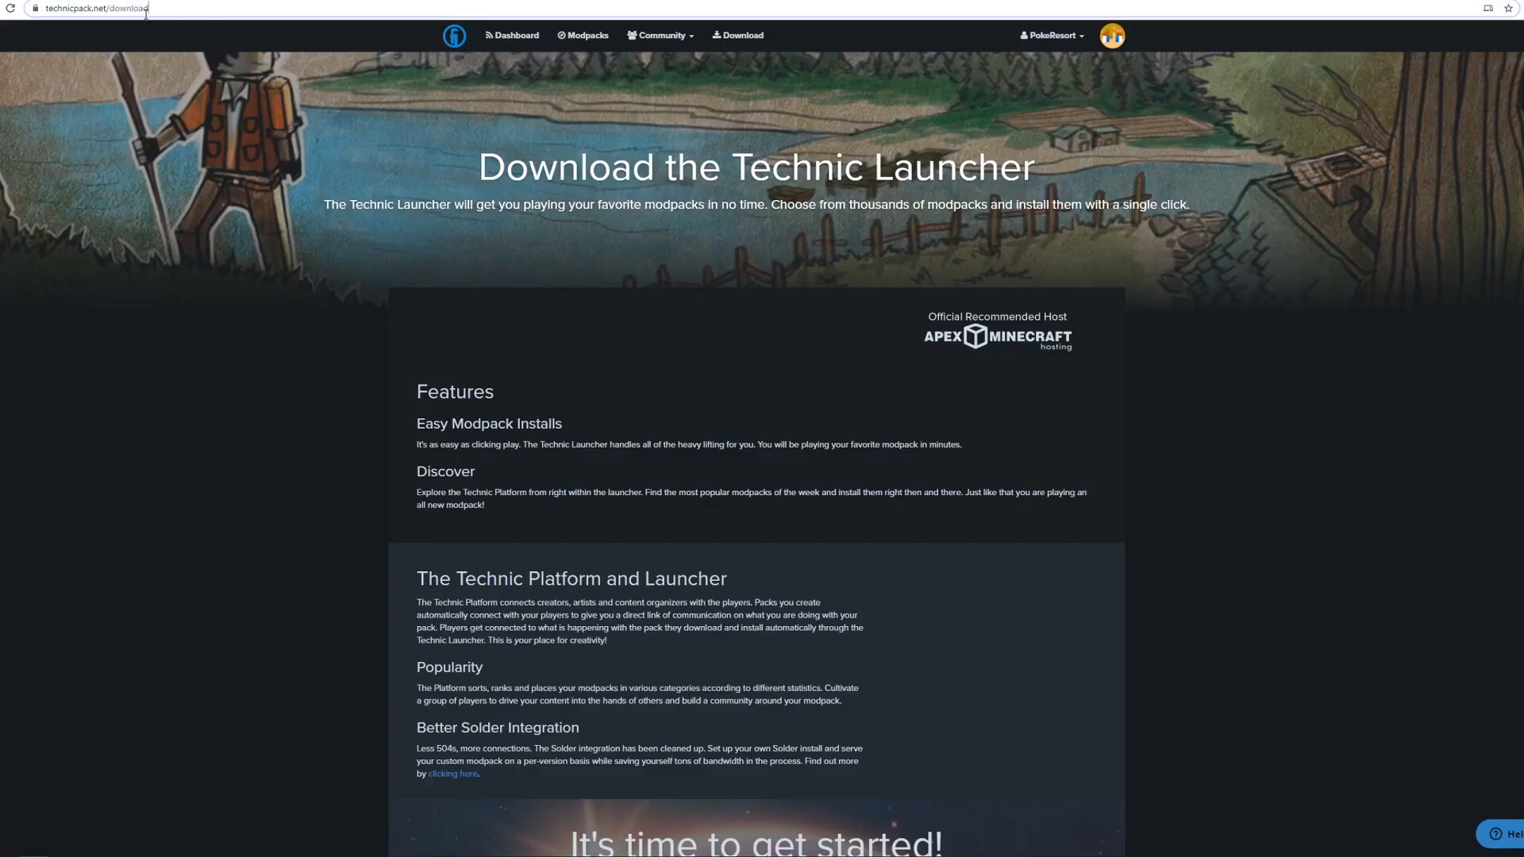
- Download TechnicLauncher.exe via the Windows button on technicpack.net/download
left_click(96, 12)
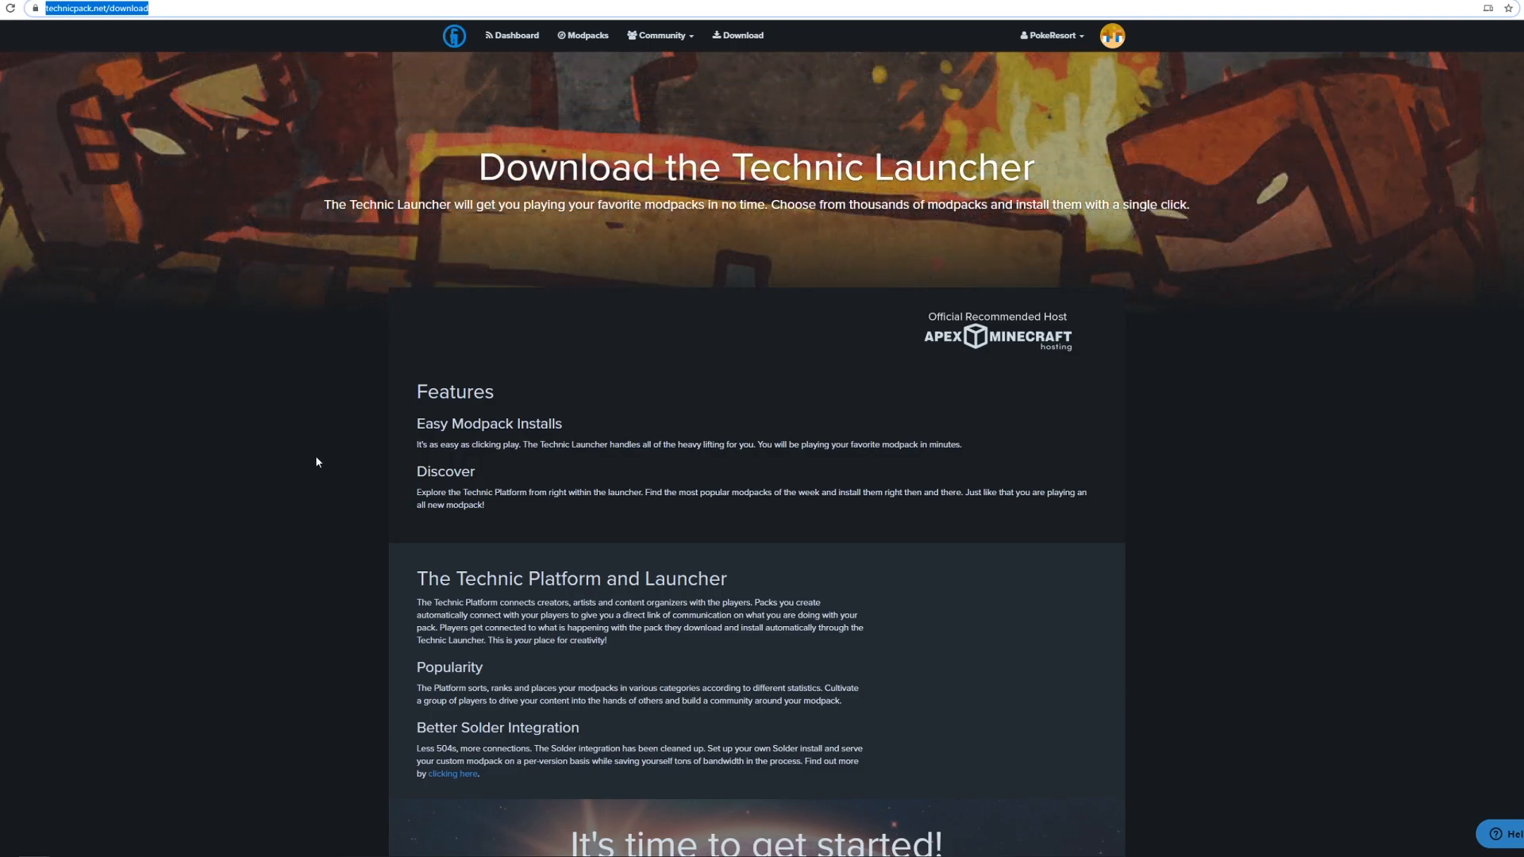
scroll("down", 3)
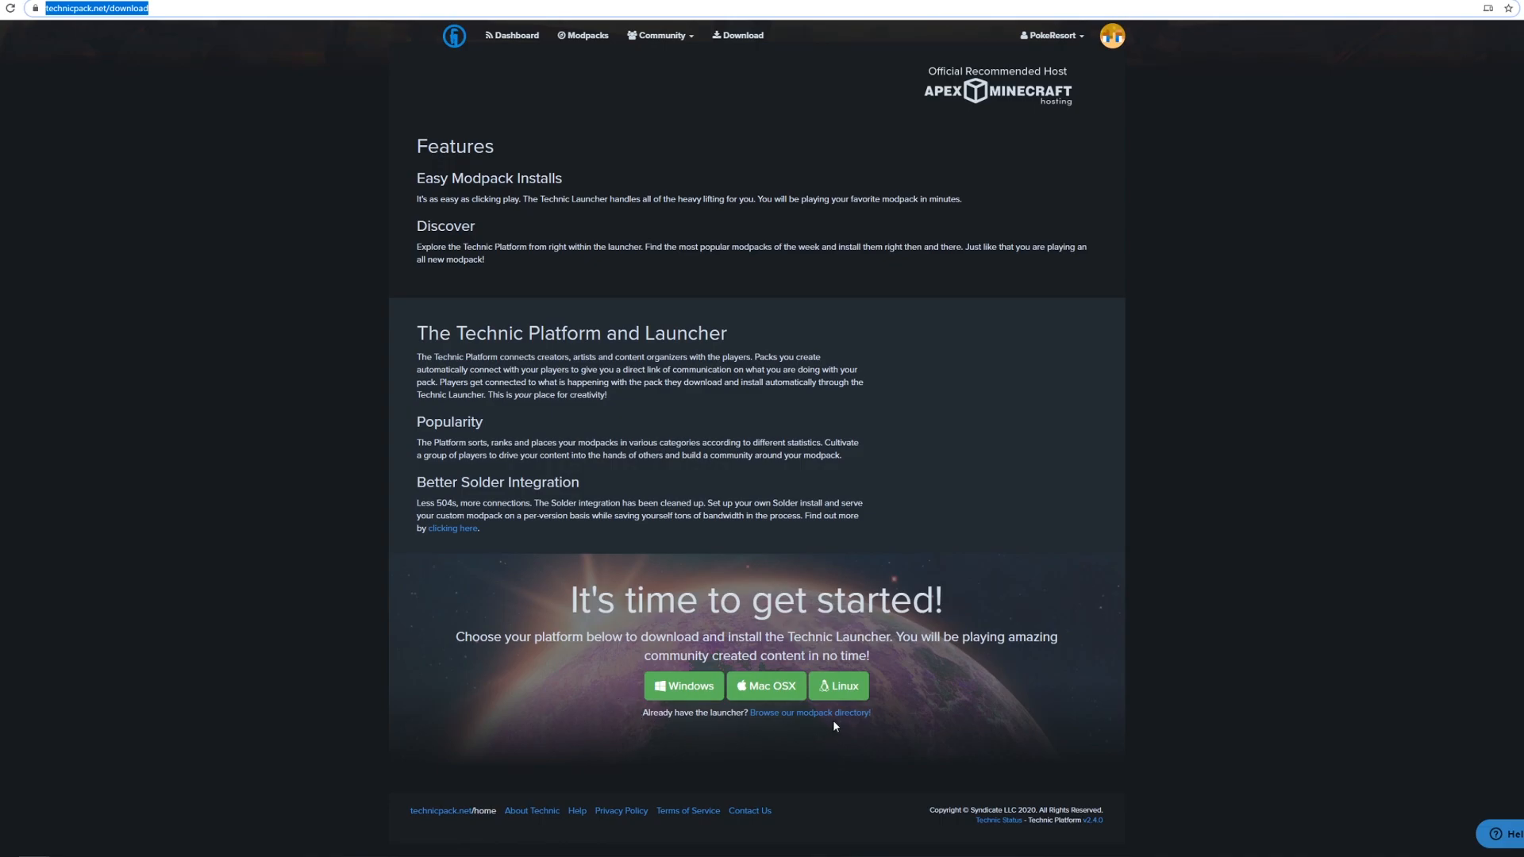
mouse_move(688, 698)
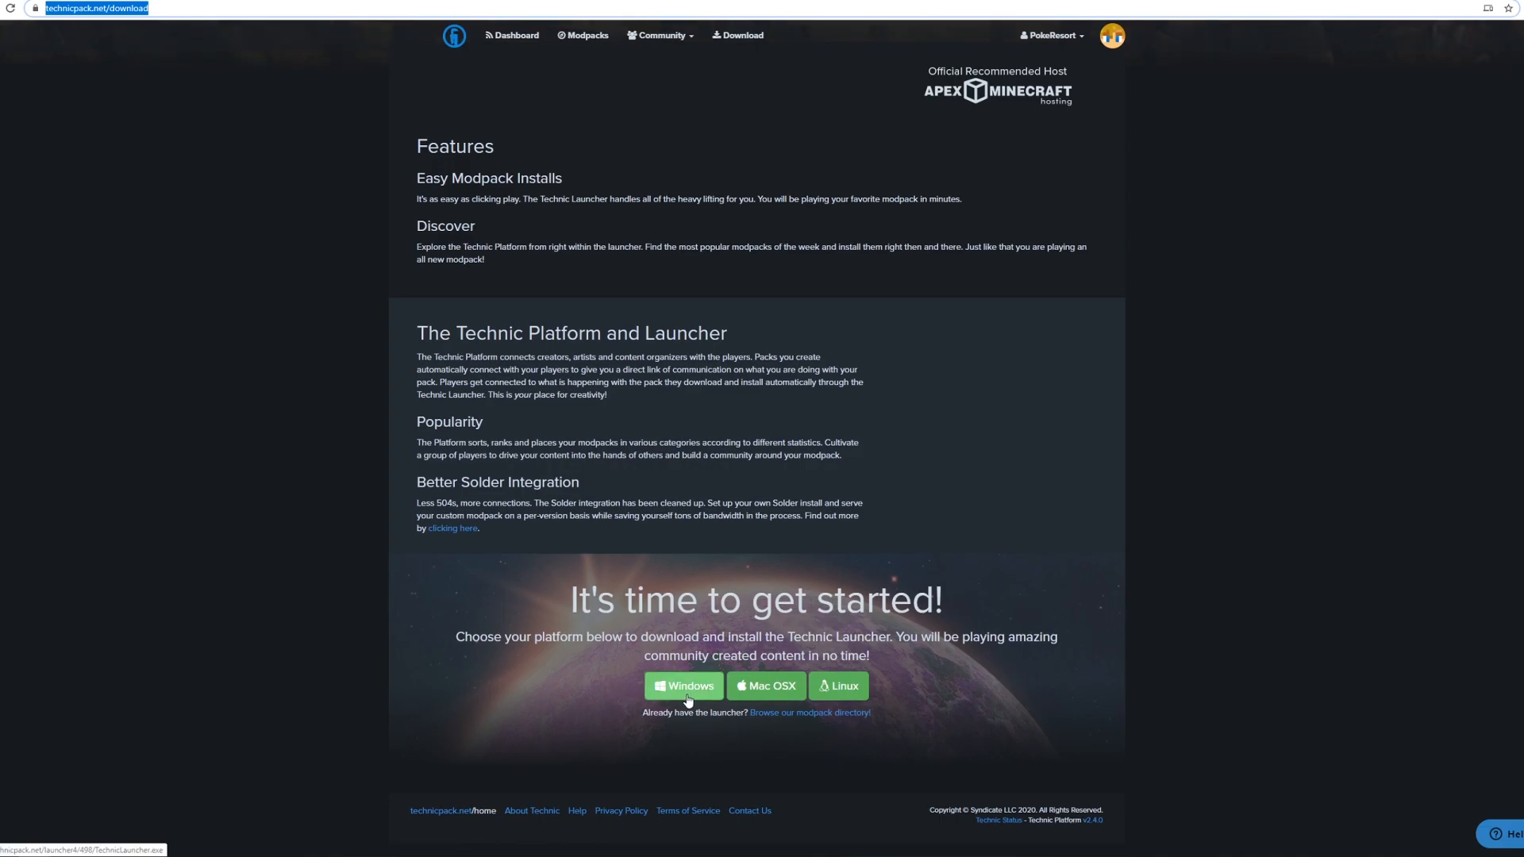
left_click(684, 686)
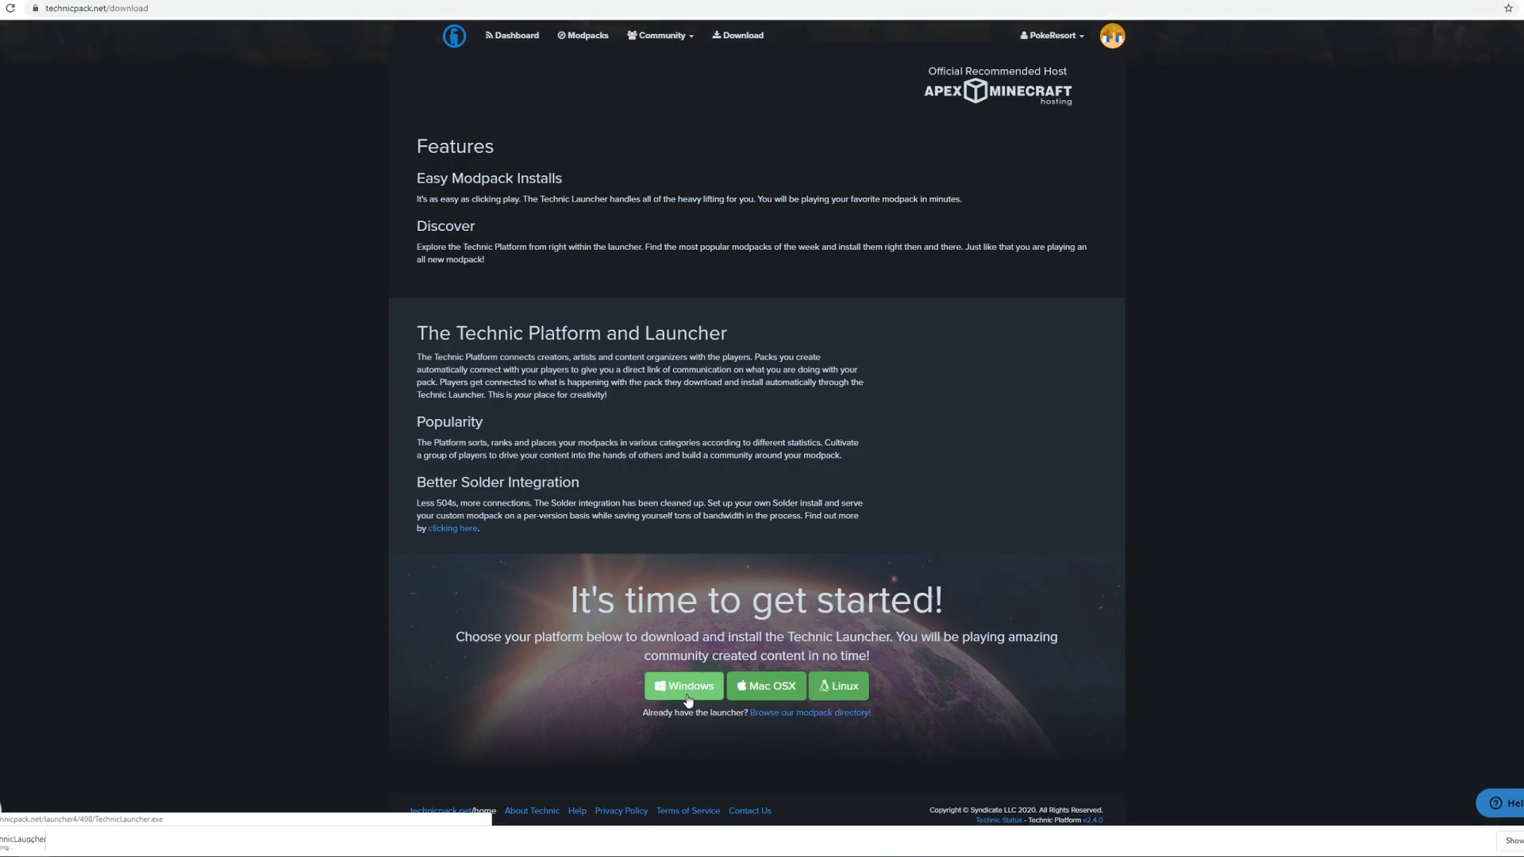
left_click(683, 686)
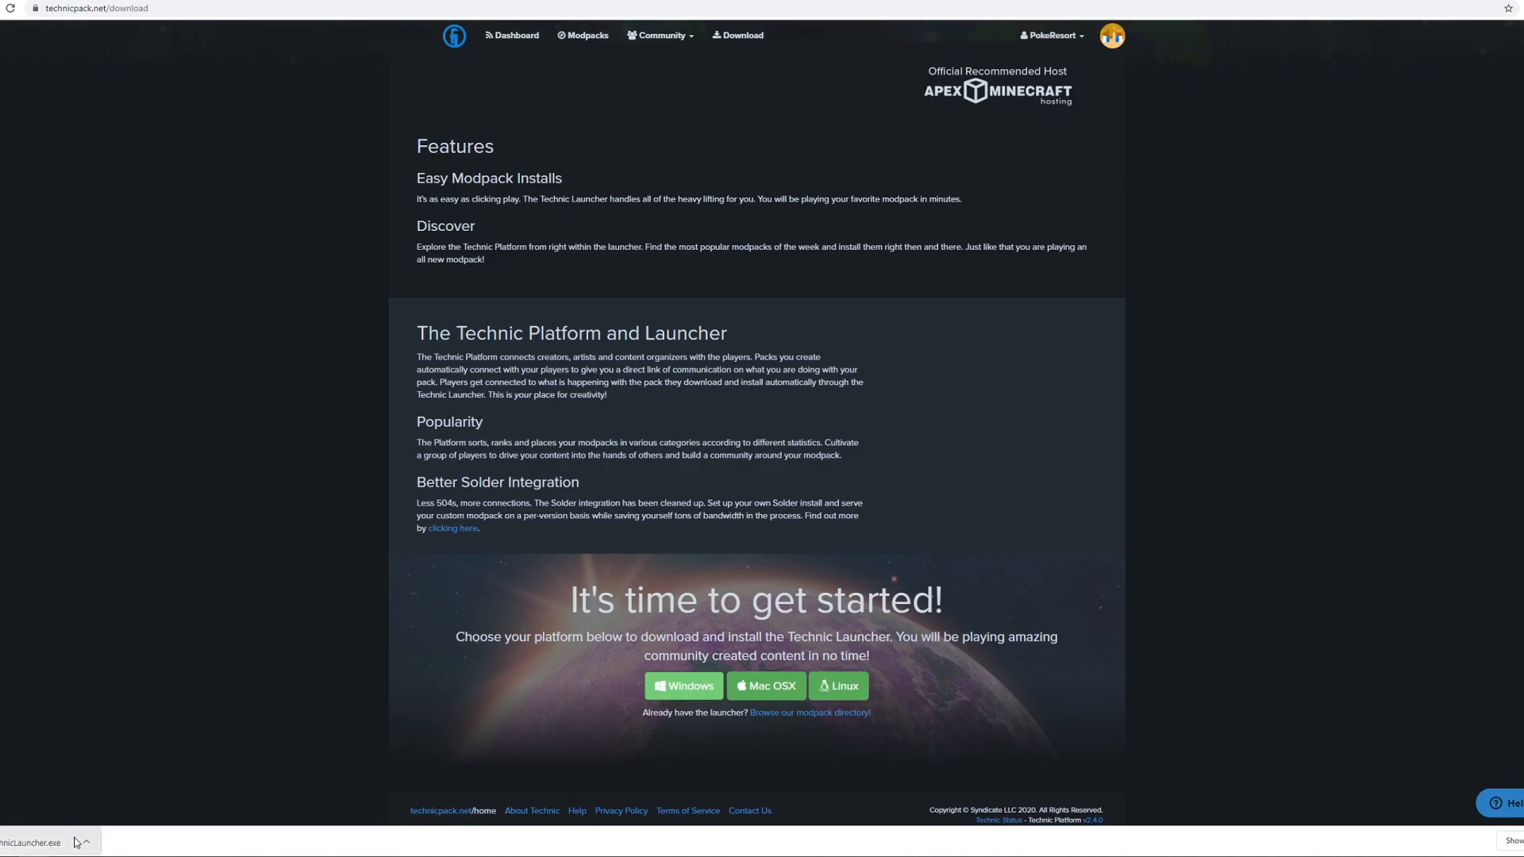
- Run the downloaded installer with the default directory and enter the Mojang credentials
left_click(86, 841)
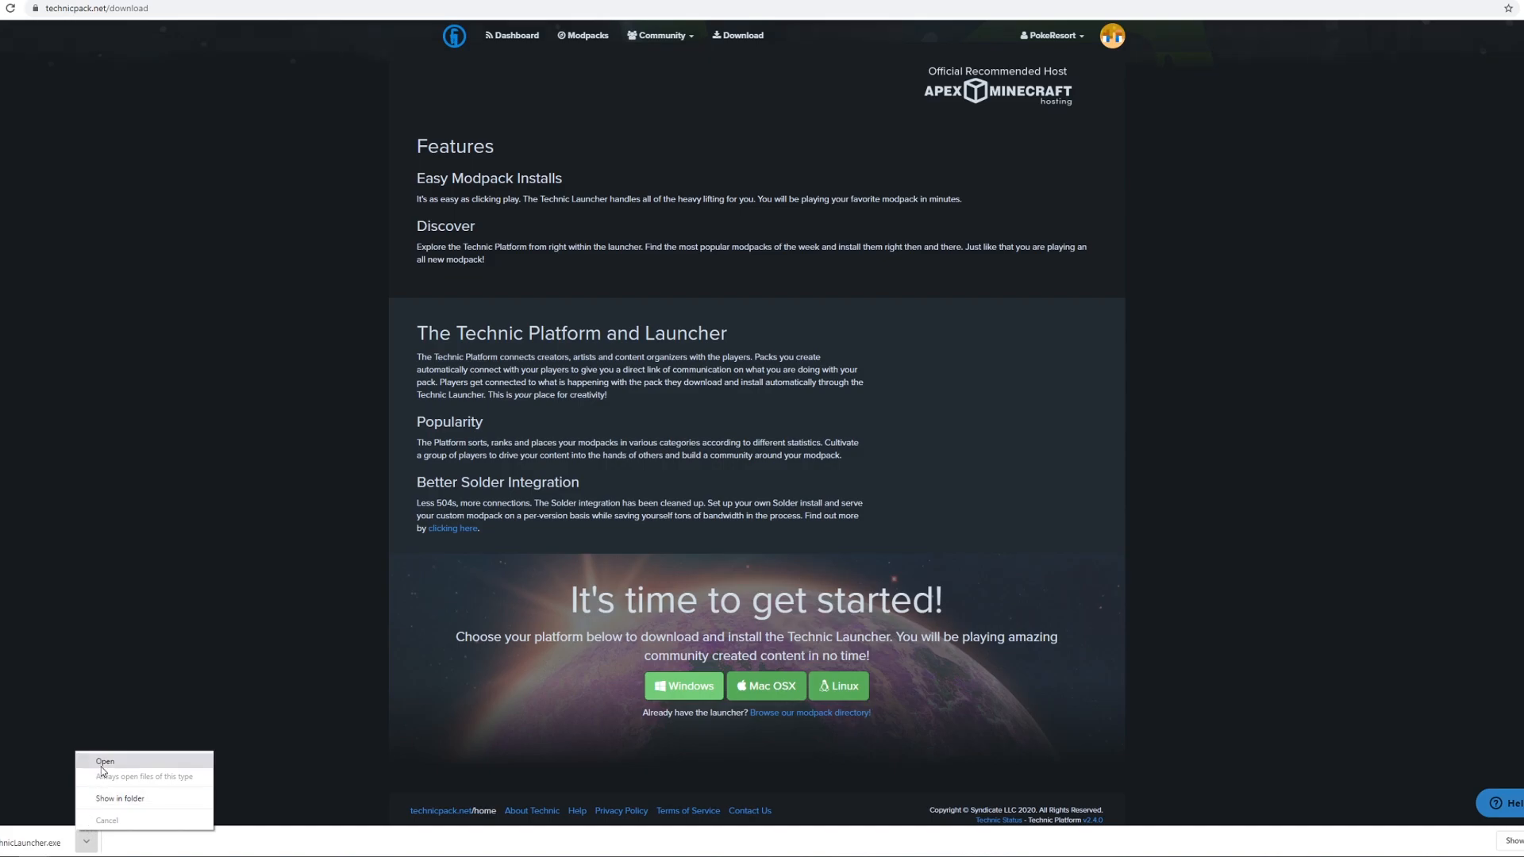
left_click(103, 762)
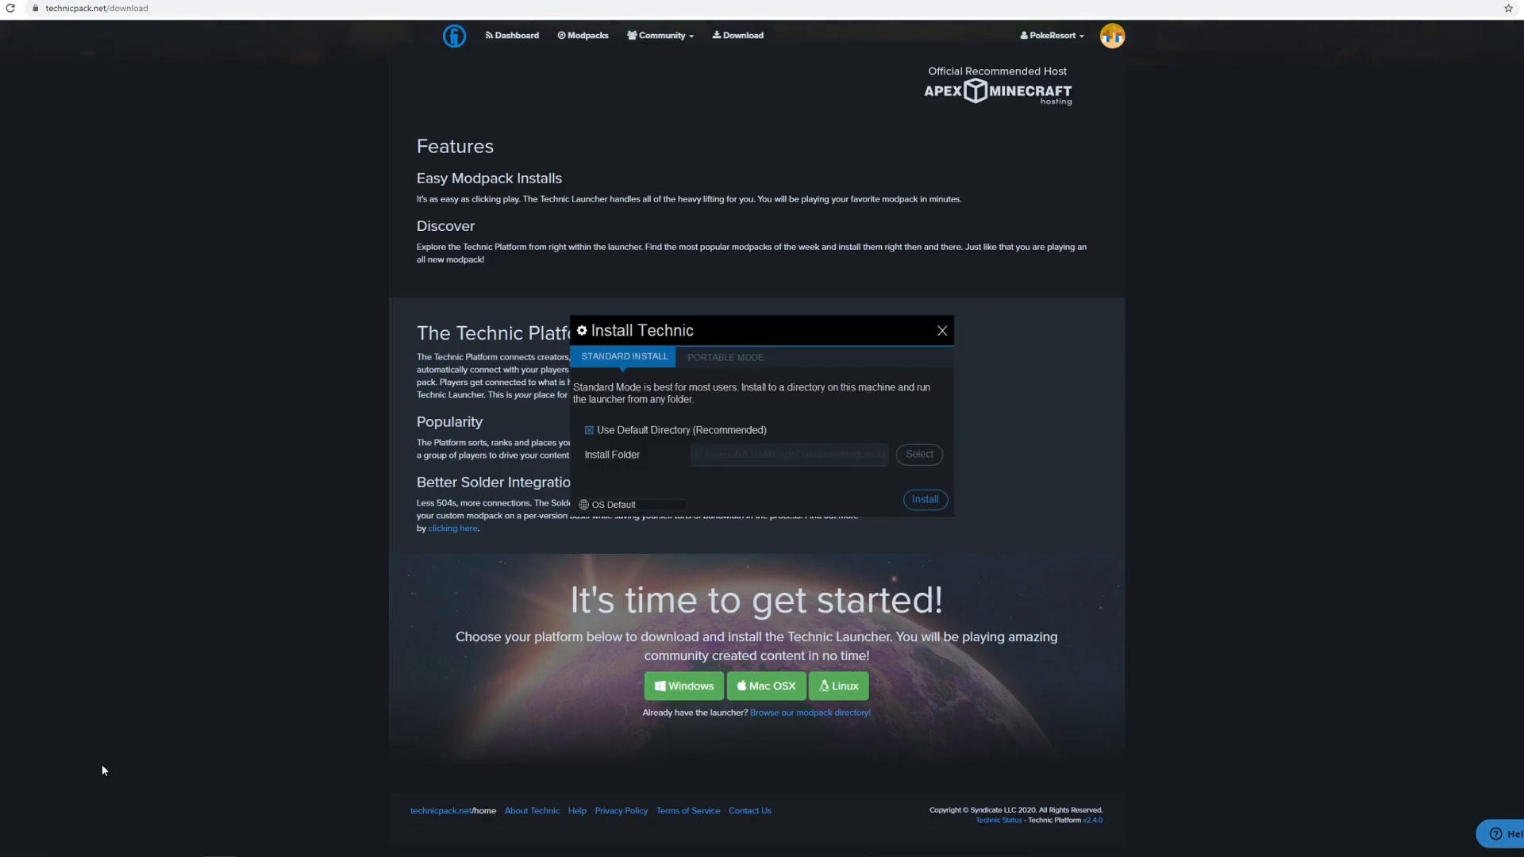
mouse_move(695, 543)
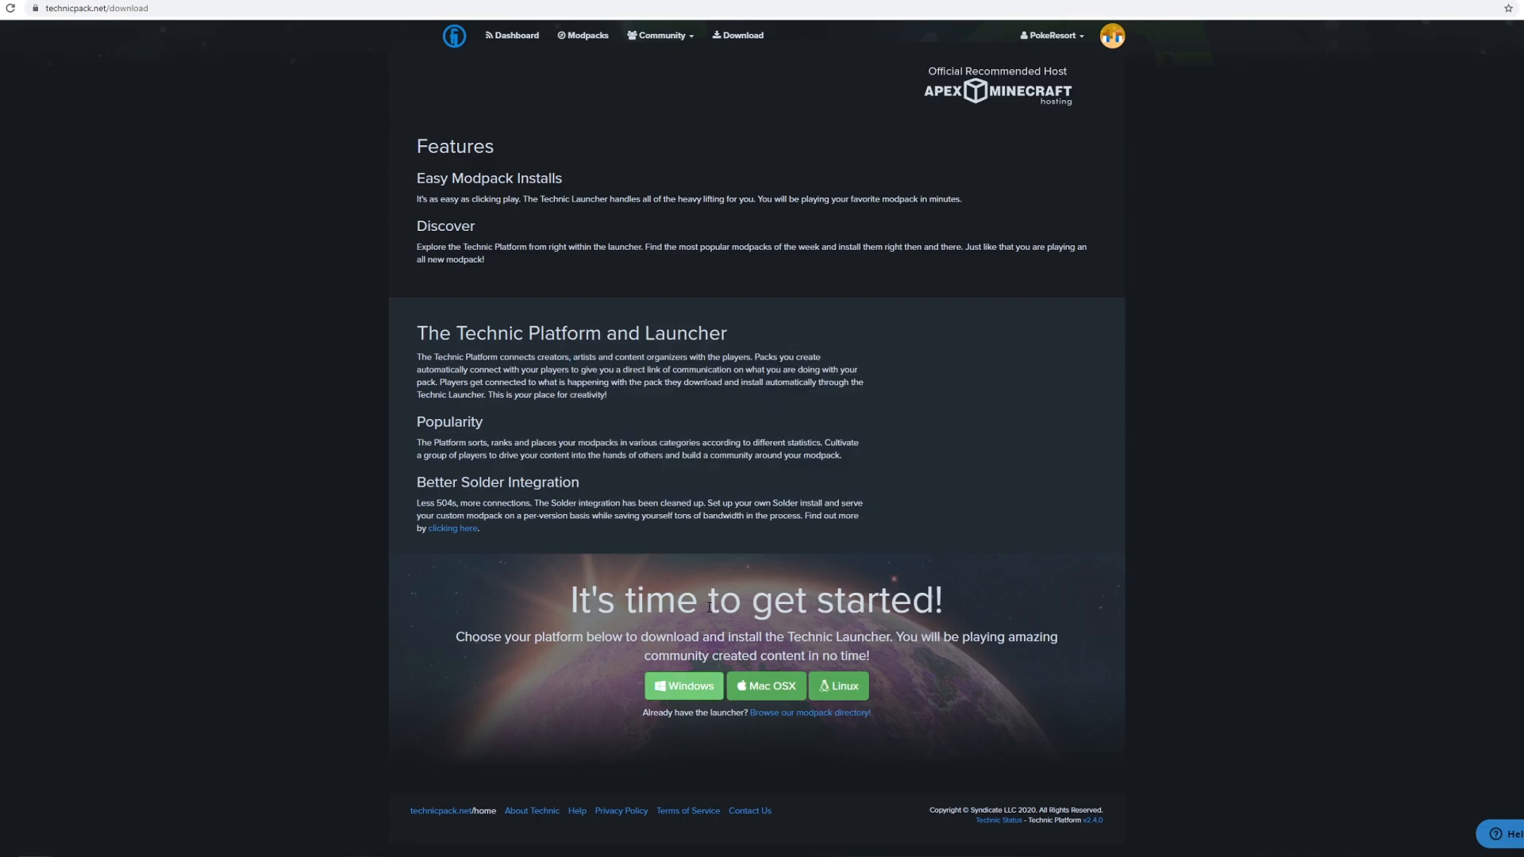
left_click(682, 686)
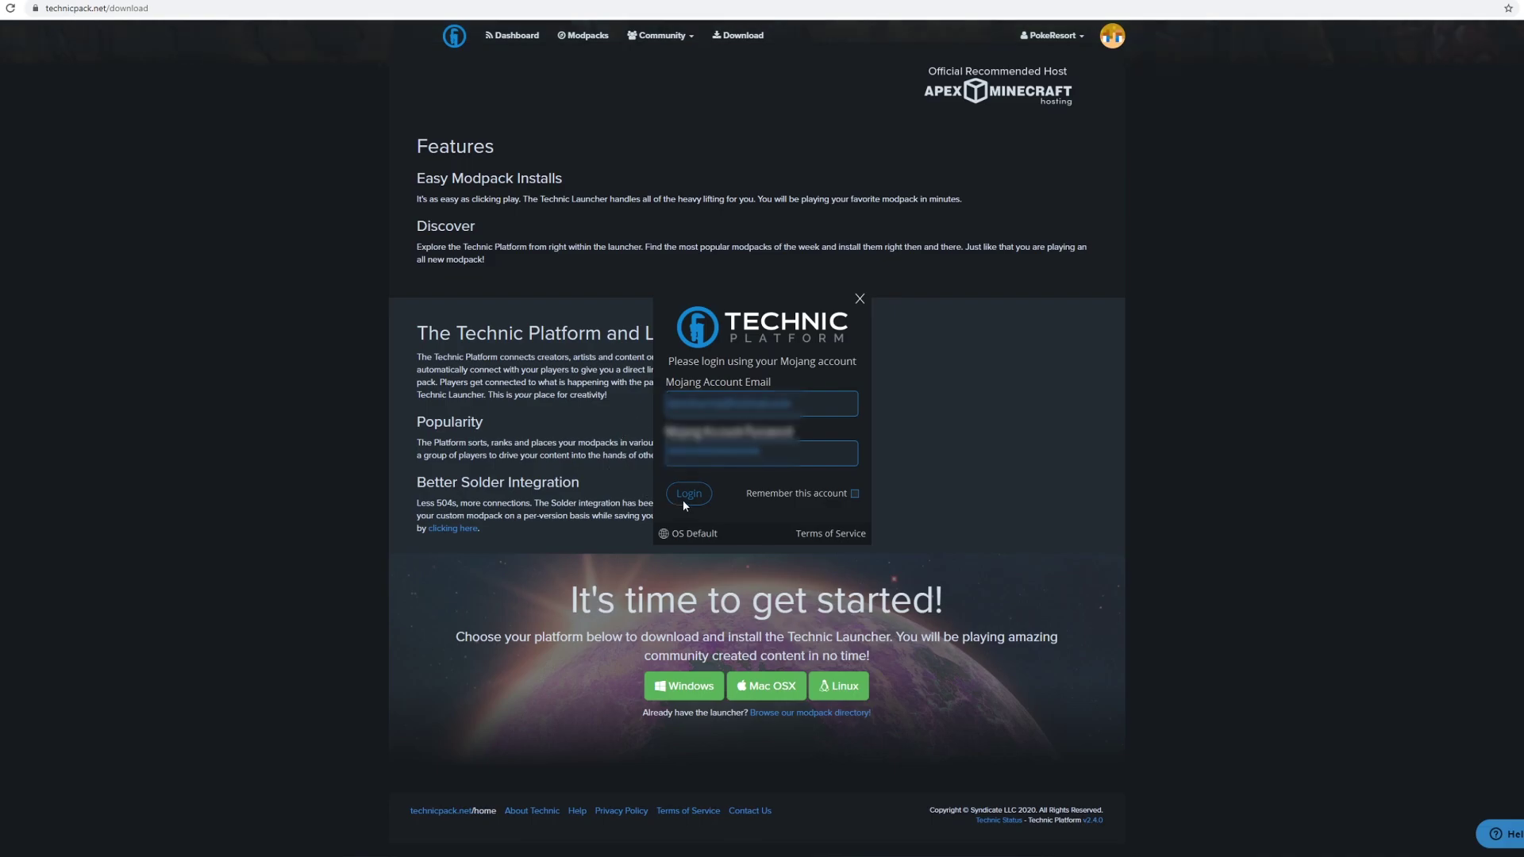
- Log in, then search the Modpacks list for 'pokeresort'
left_click(689, 492)
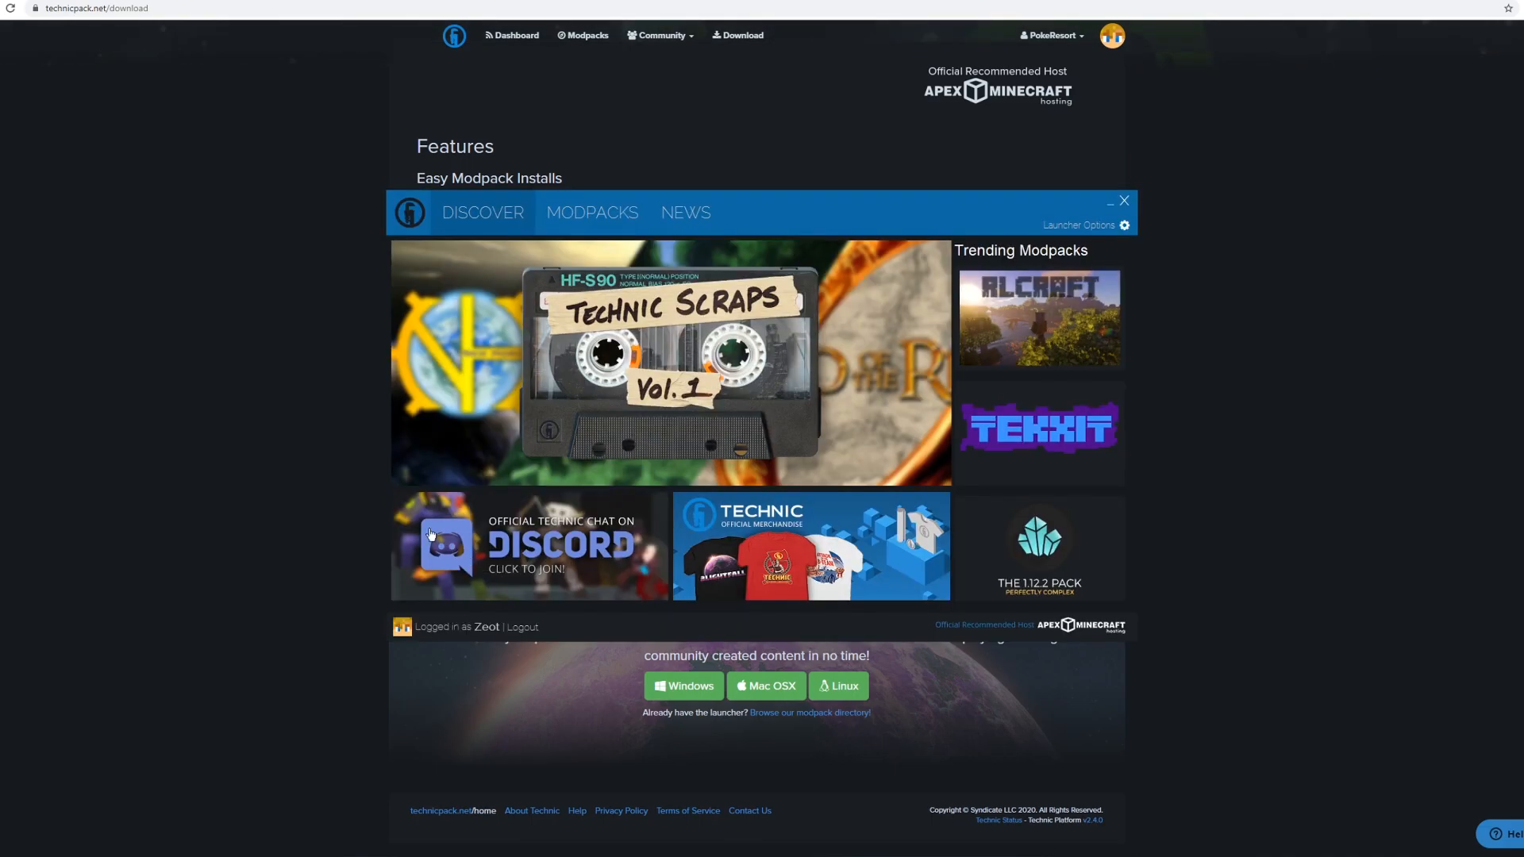
mouse_move(492, 378)
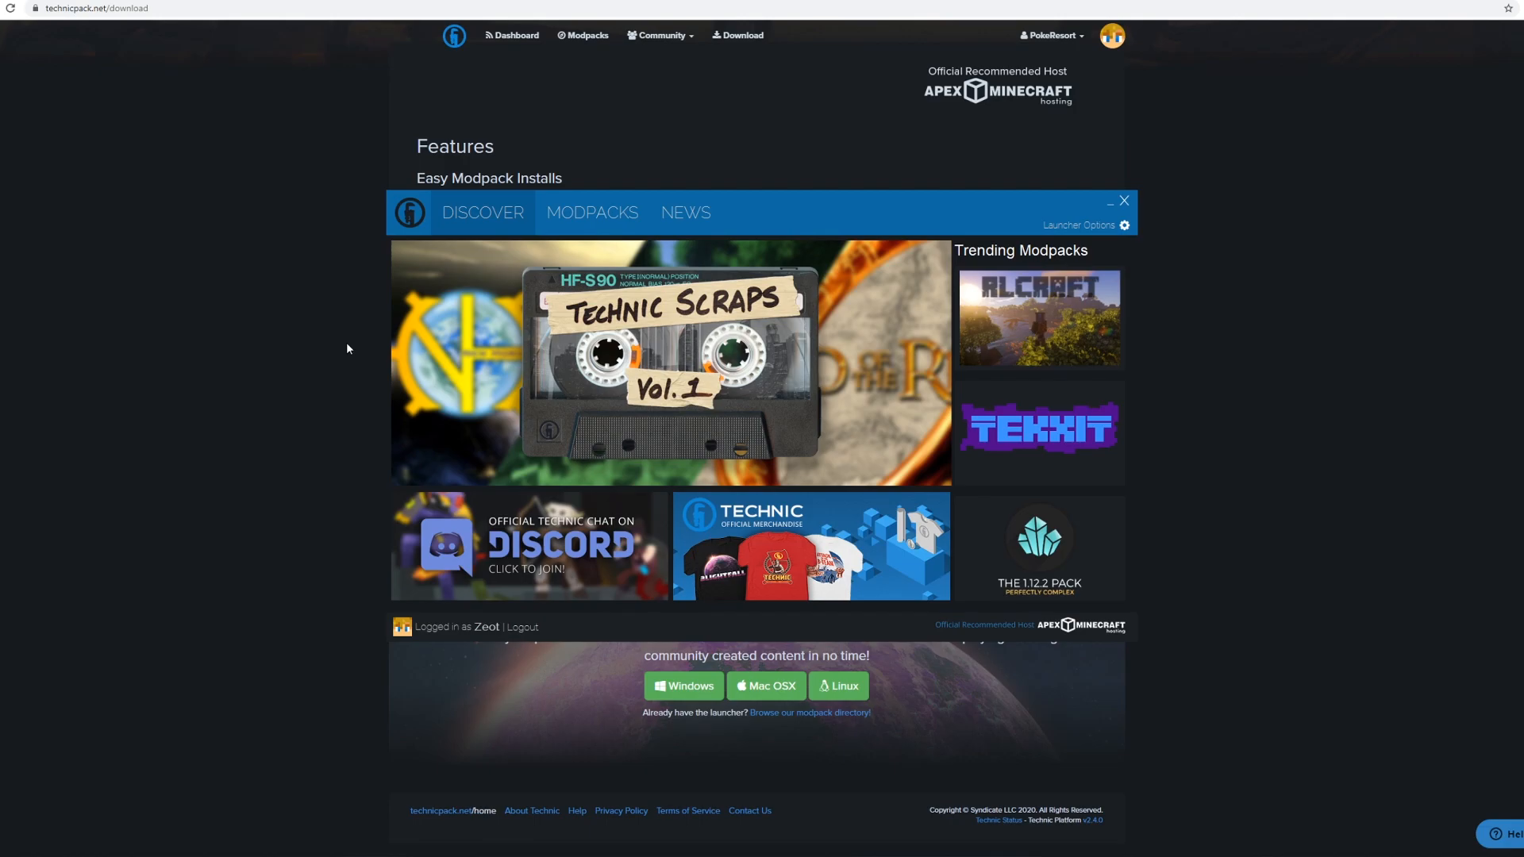
left_click(592, 213)
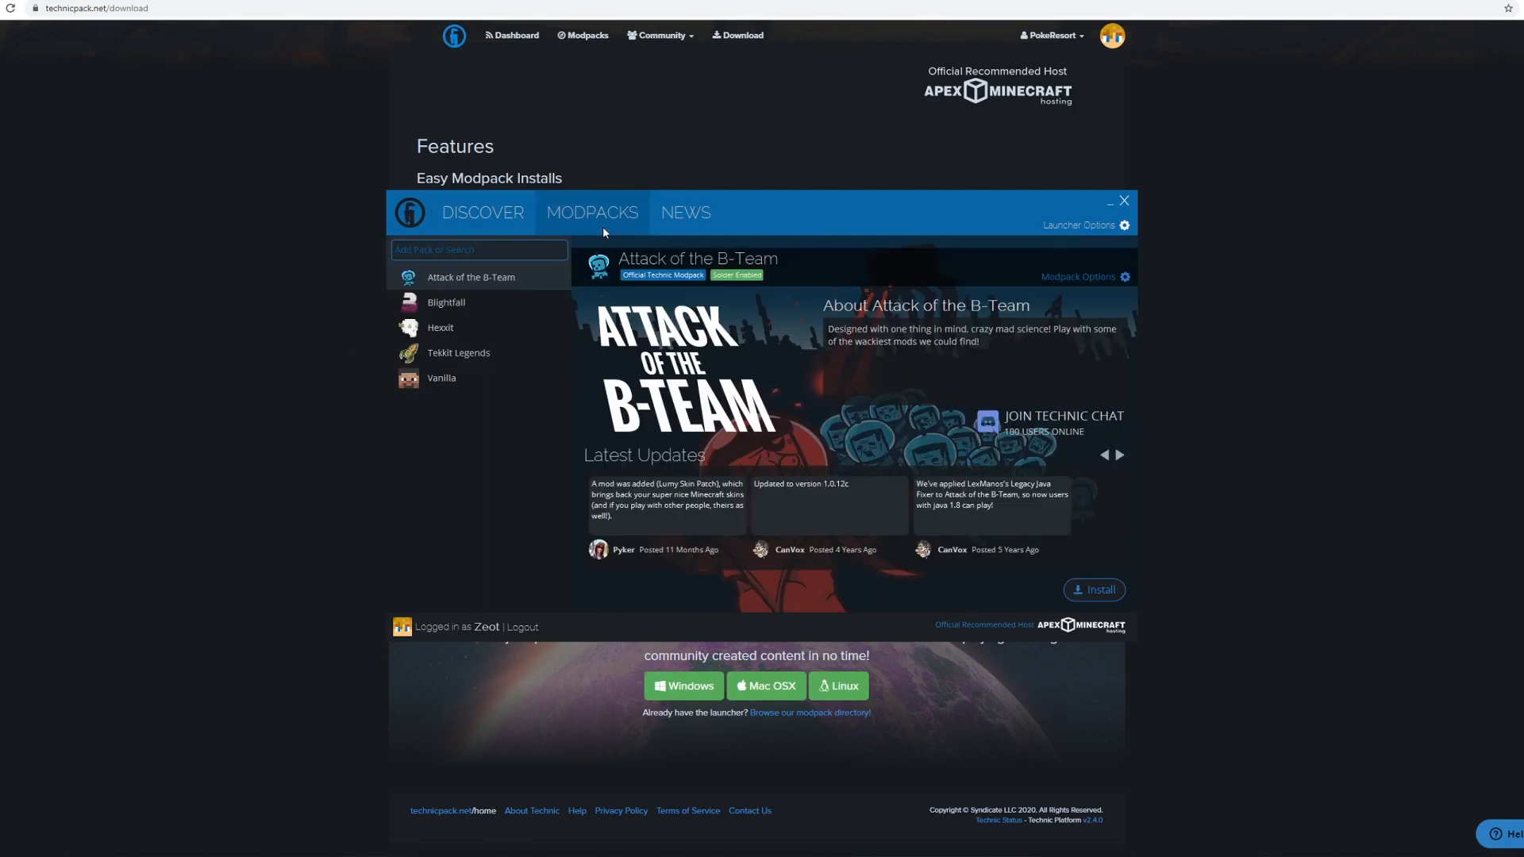
left_click(477, 249)
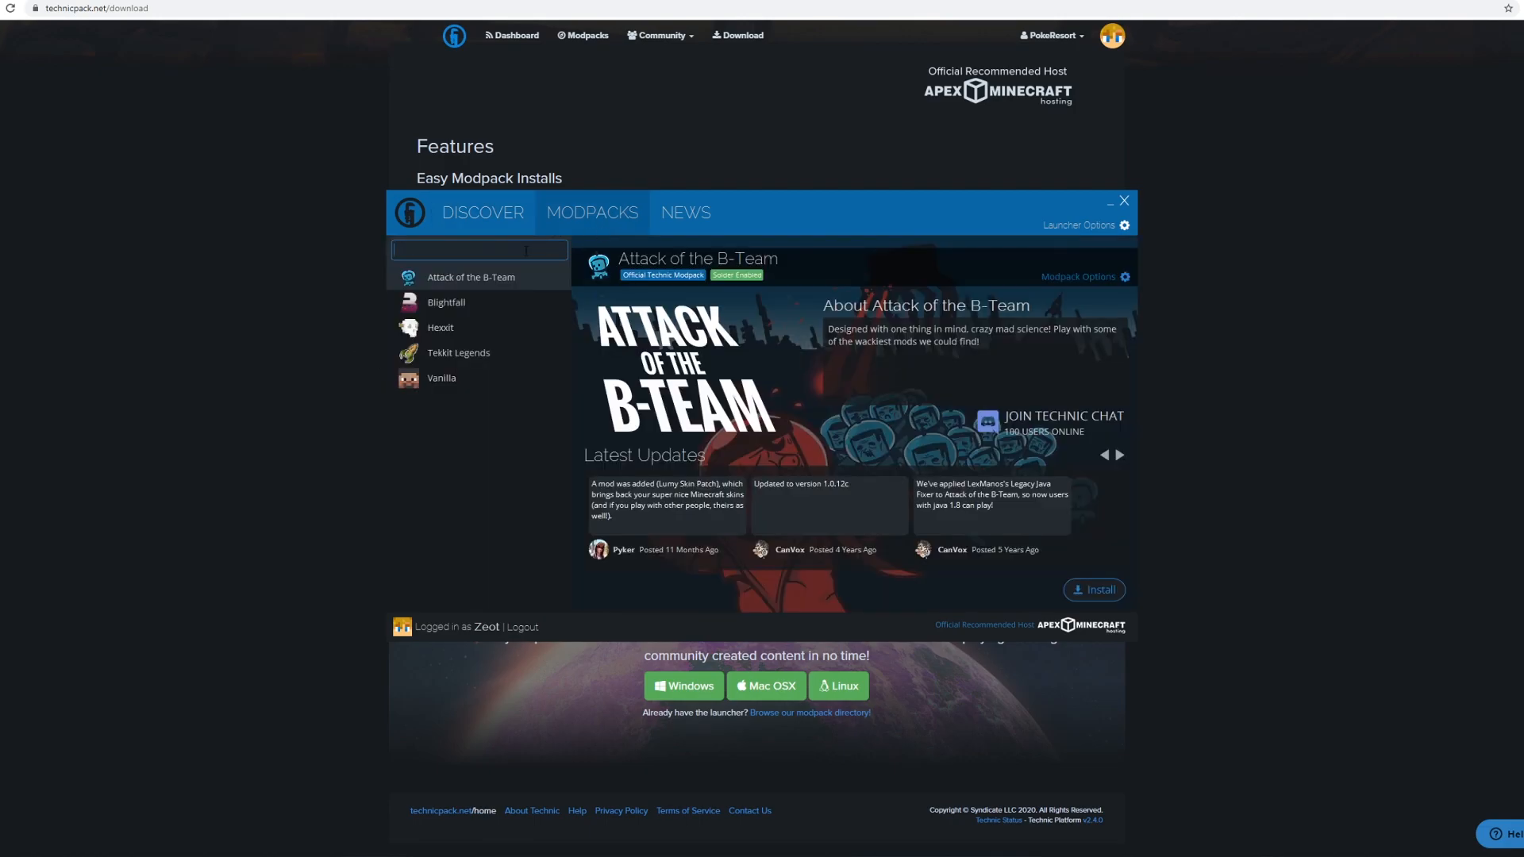
type("pokeresort")
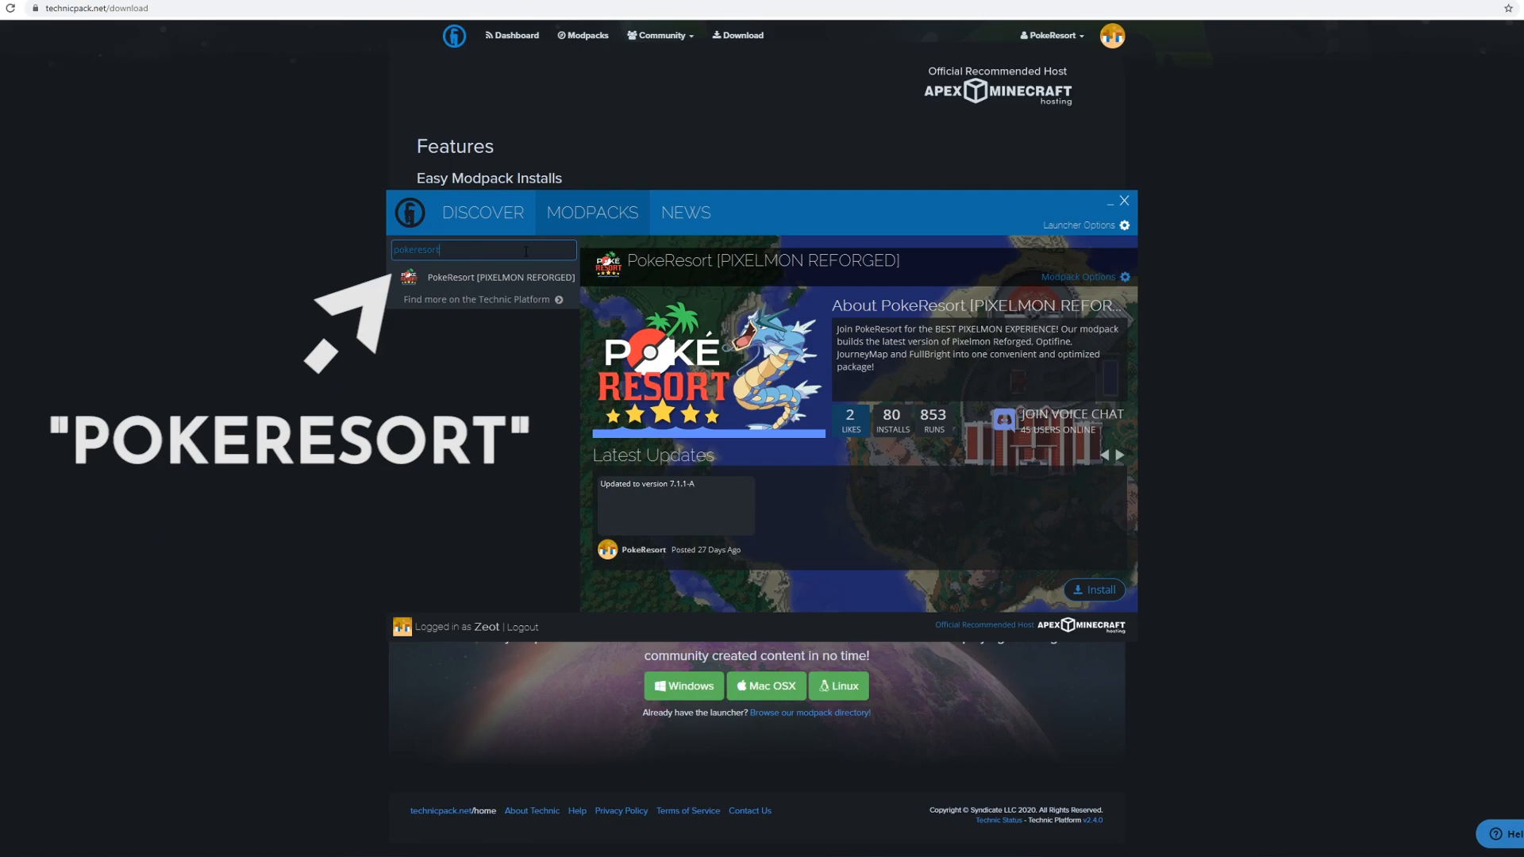
mouse_move(1033, 571)
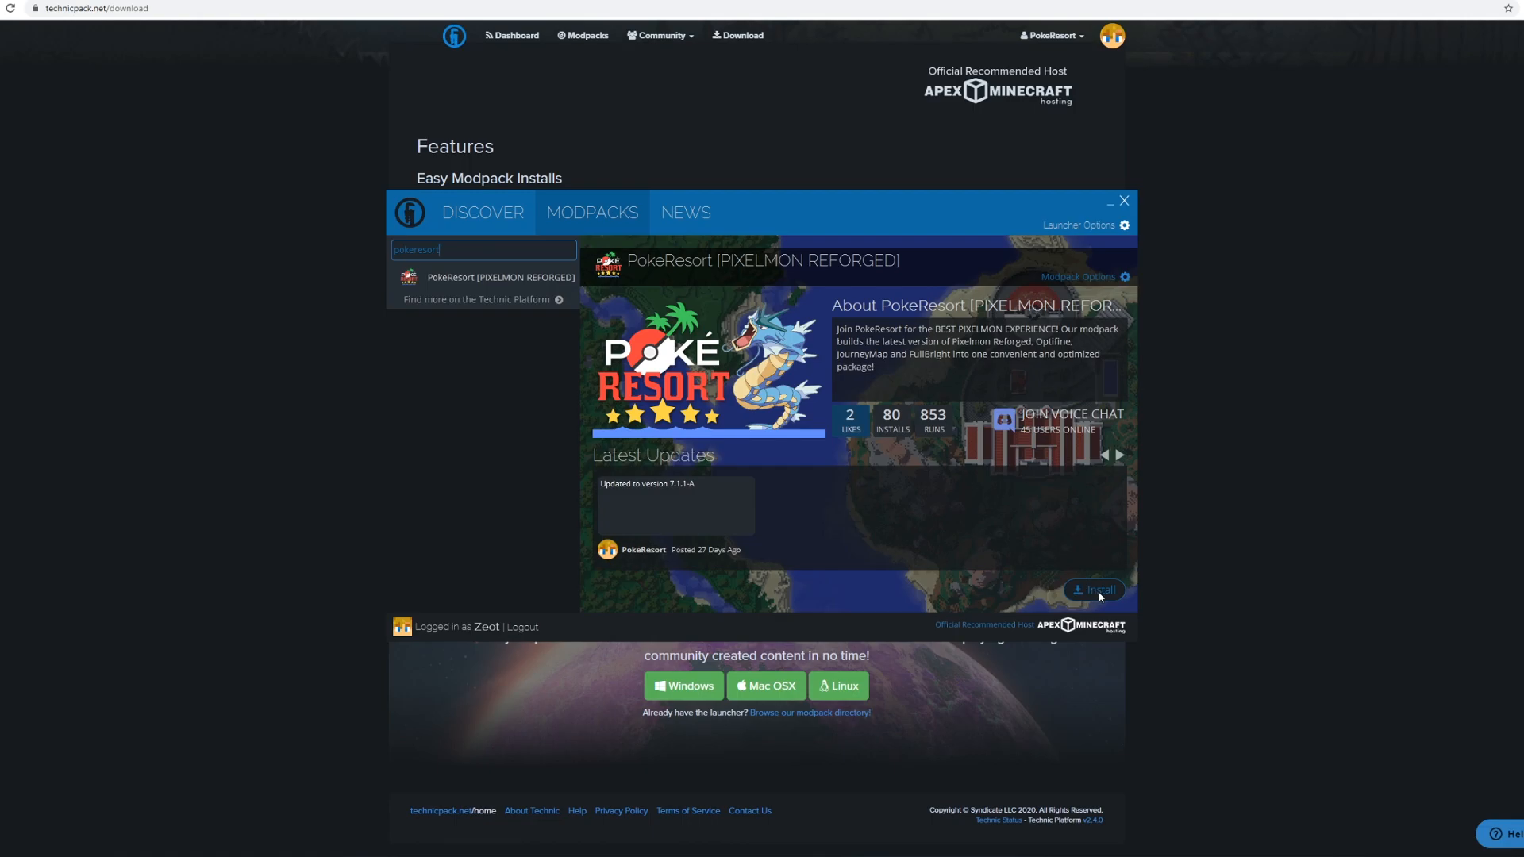
- Install the PokeResort [PIXELMON REFORGED] modpack, version 7.1.1-A
left_click(1095, 589)
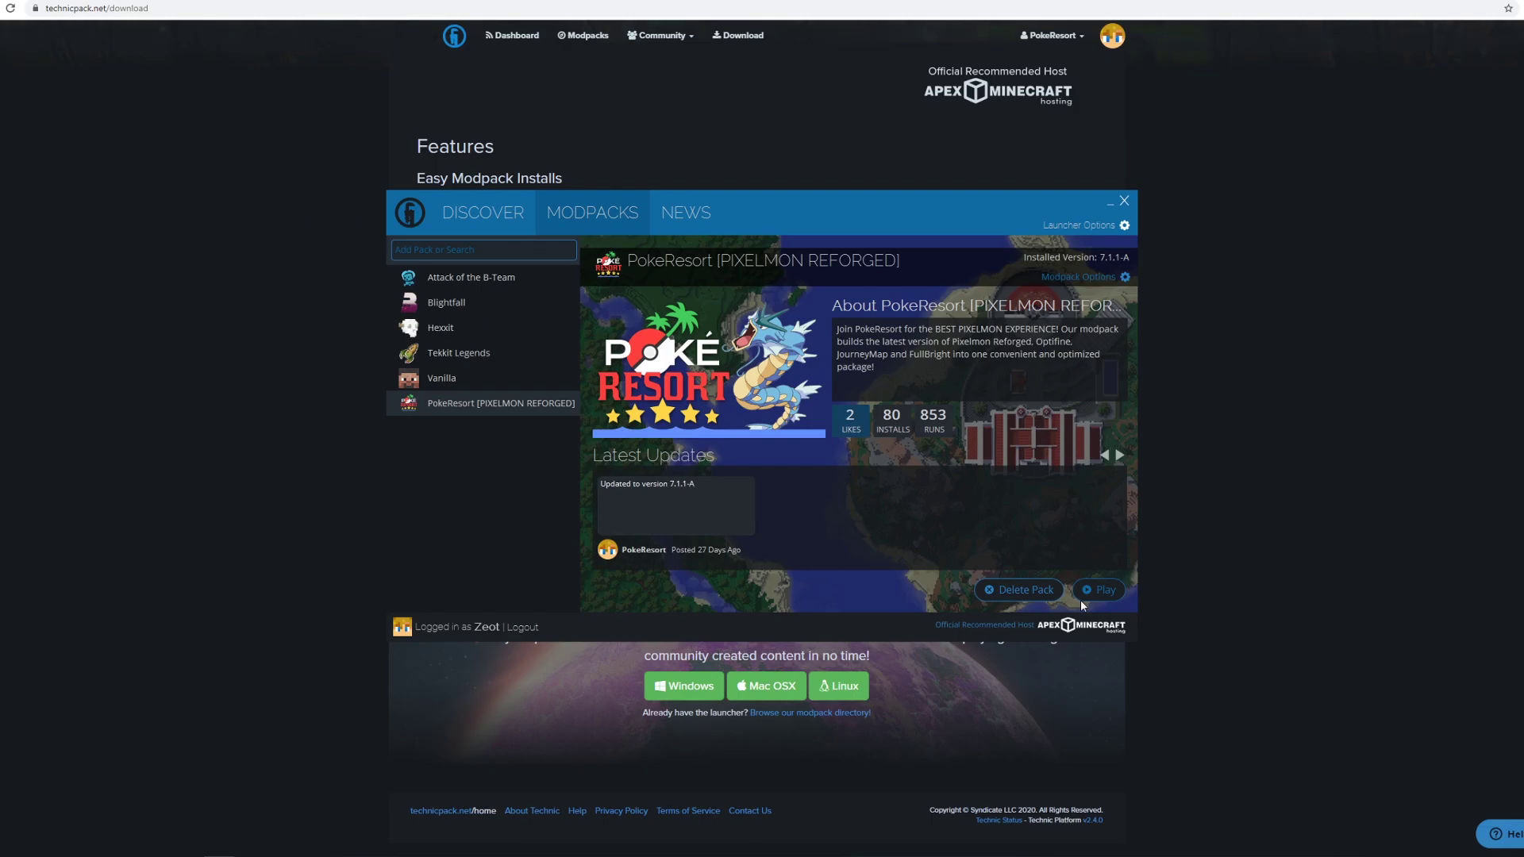
mouse_move(1092, 594)
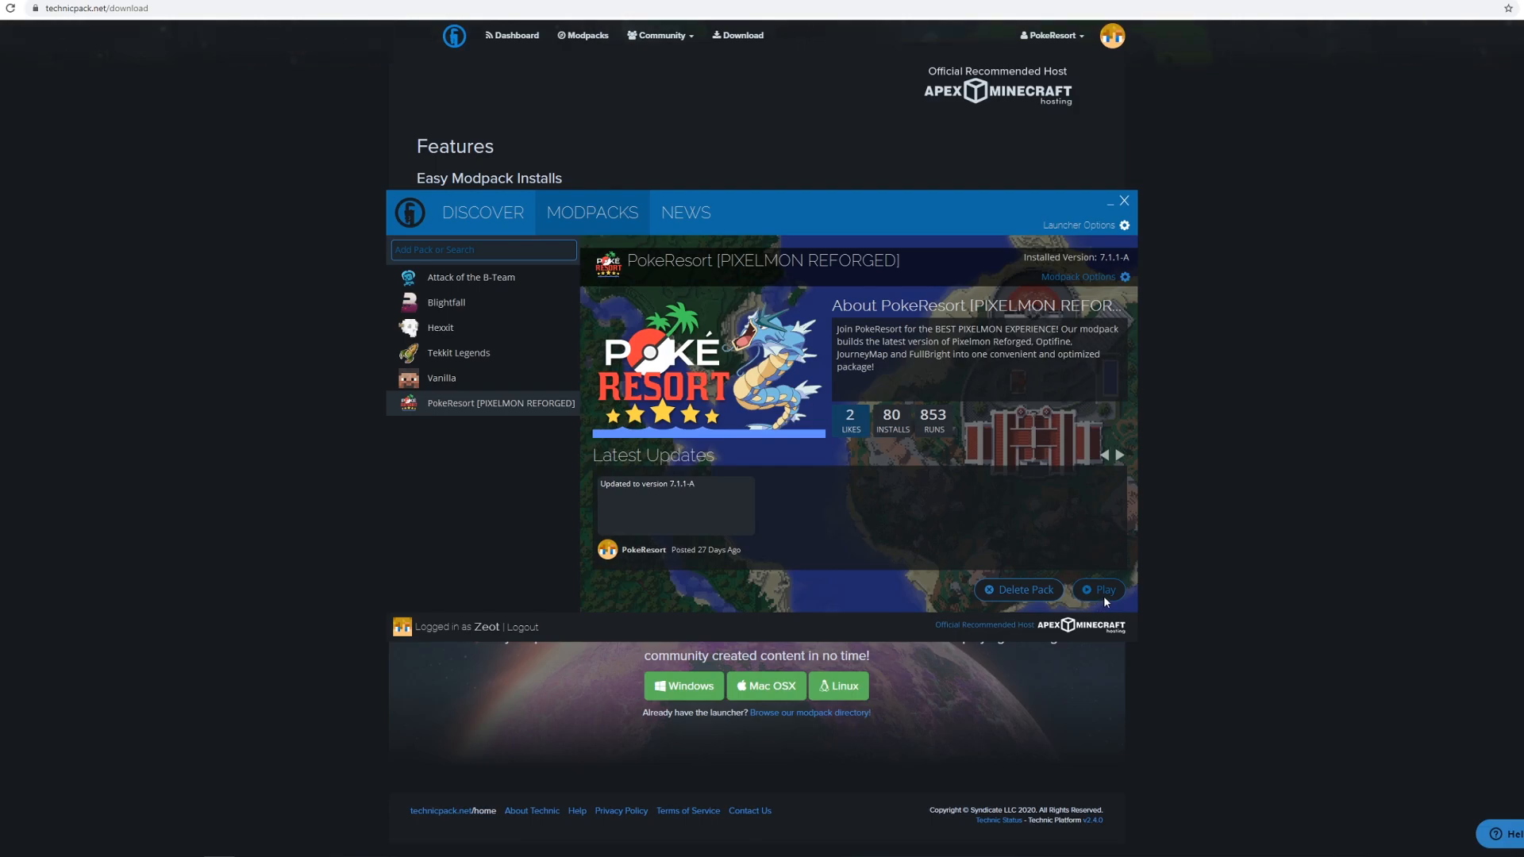
mouse_move(1125, 287)
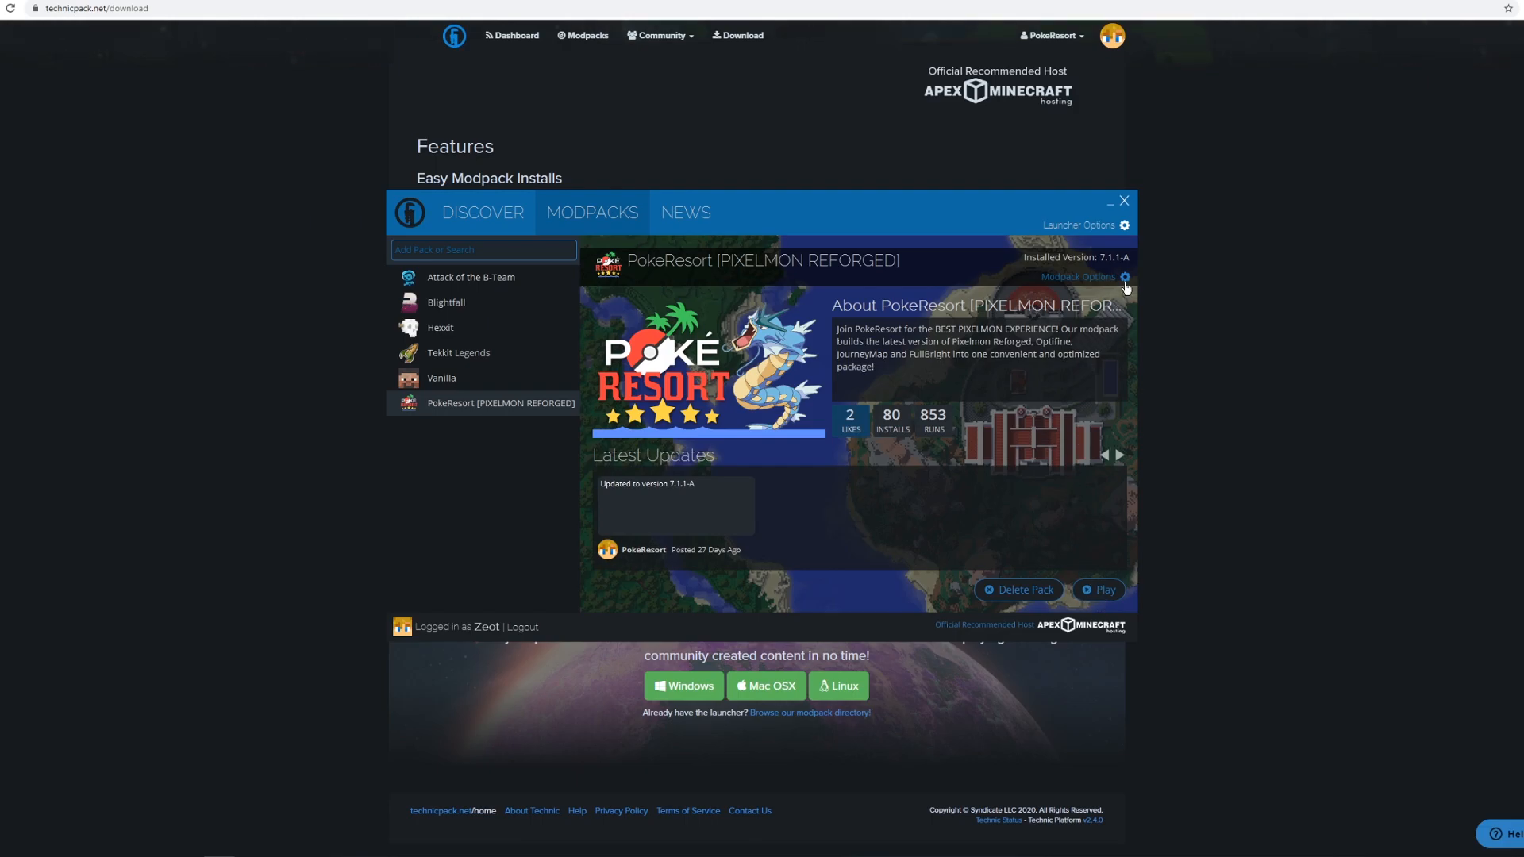
mouse_move(1130, 229)
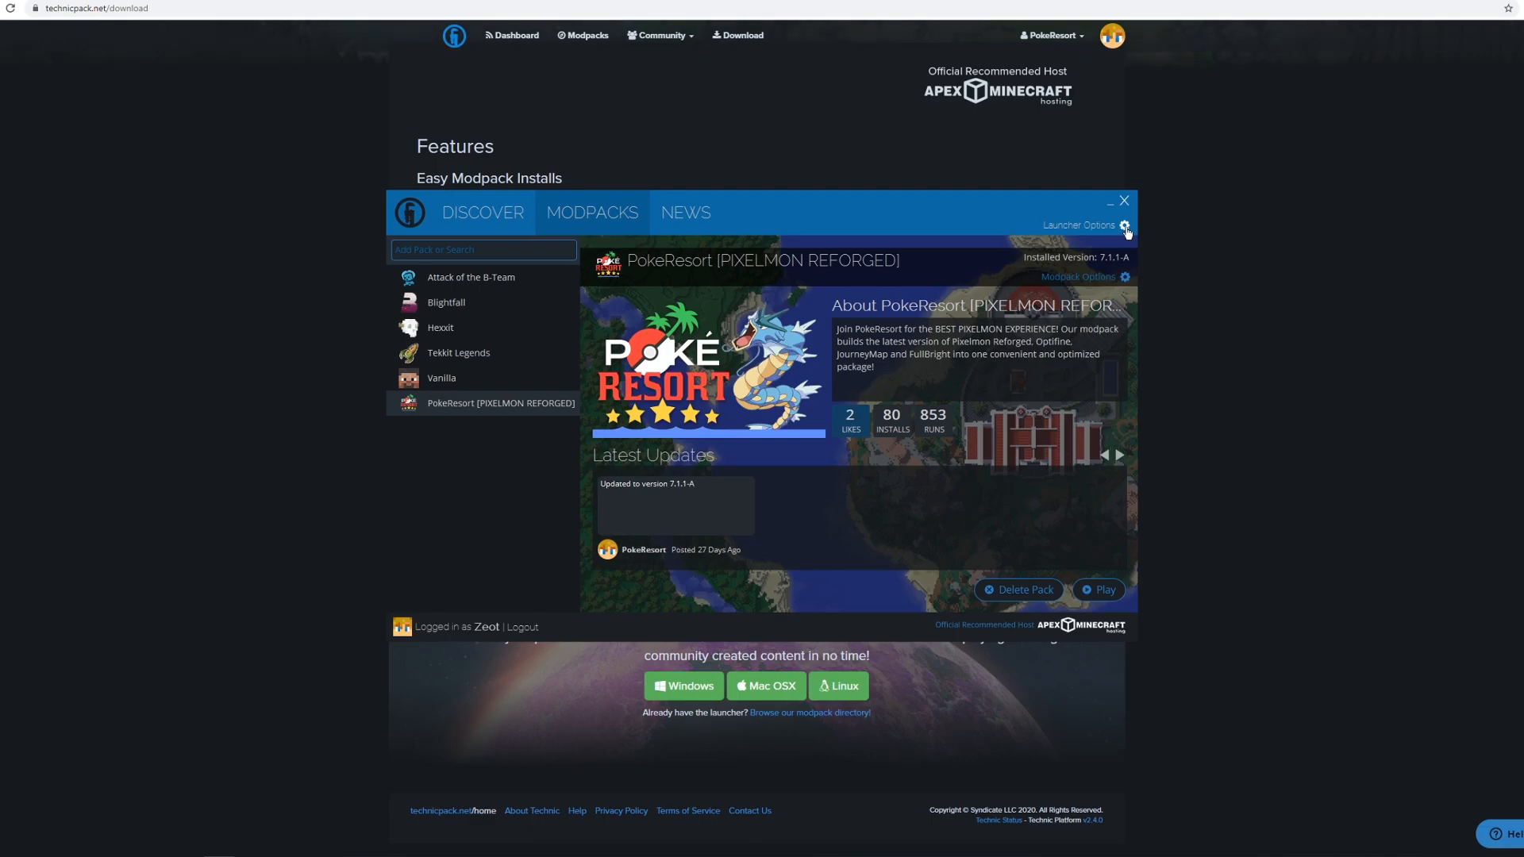
- In Launcher Options' Java Settings, raise the Minecraft memory from 1 GB to 3 GB
left_click(1126, 225)
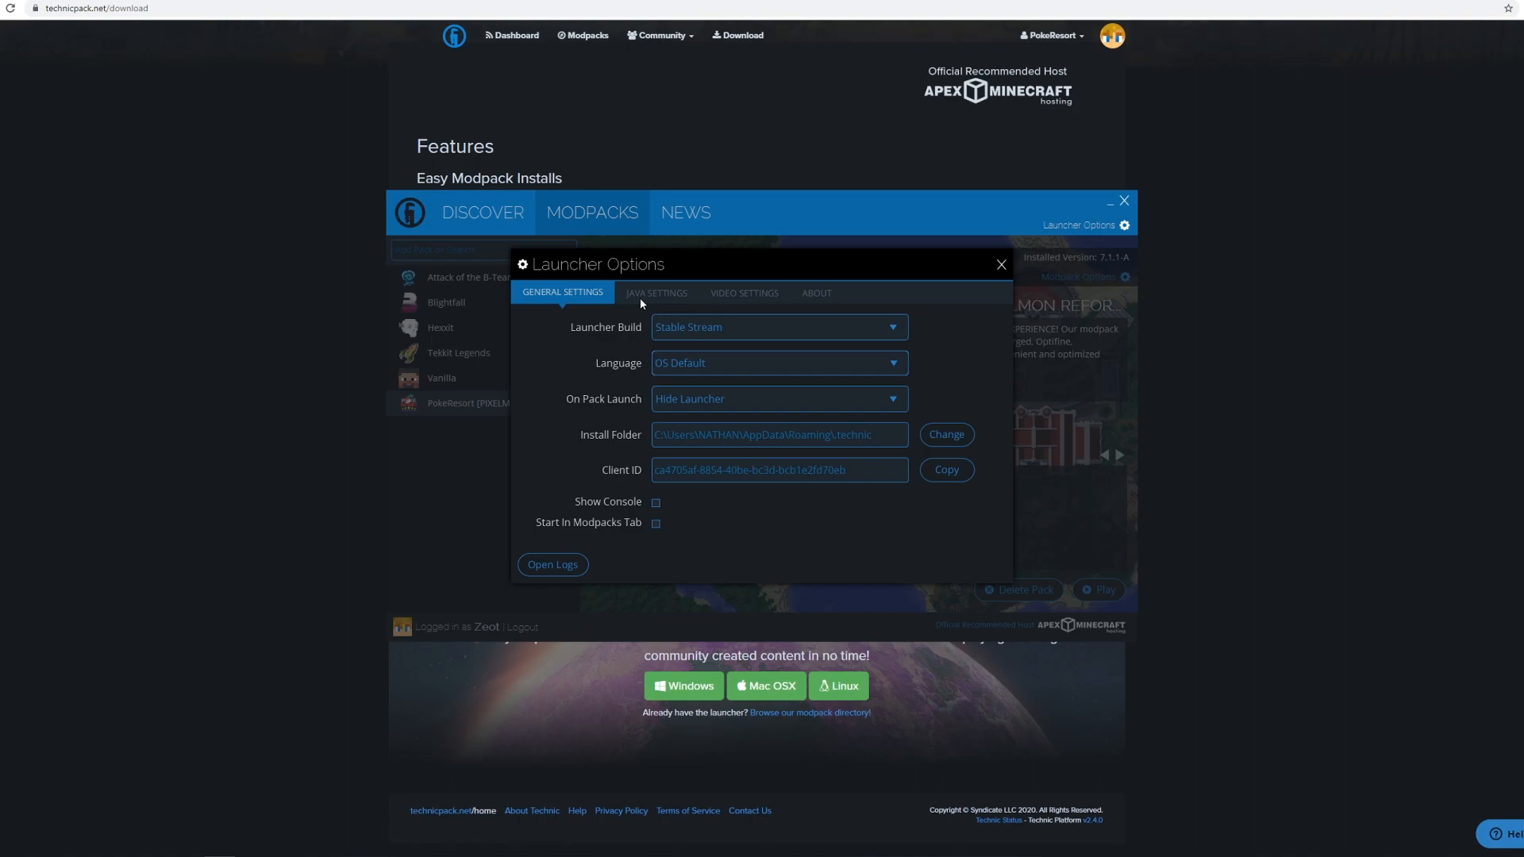
left_click(657, 292)
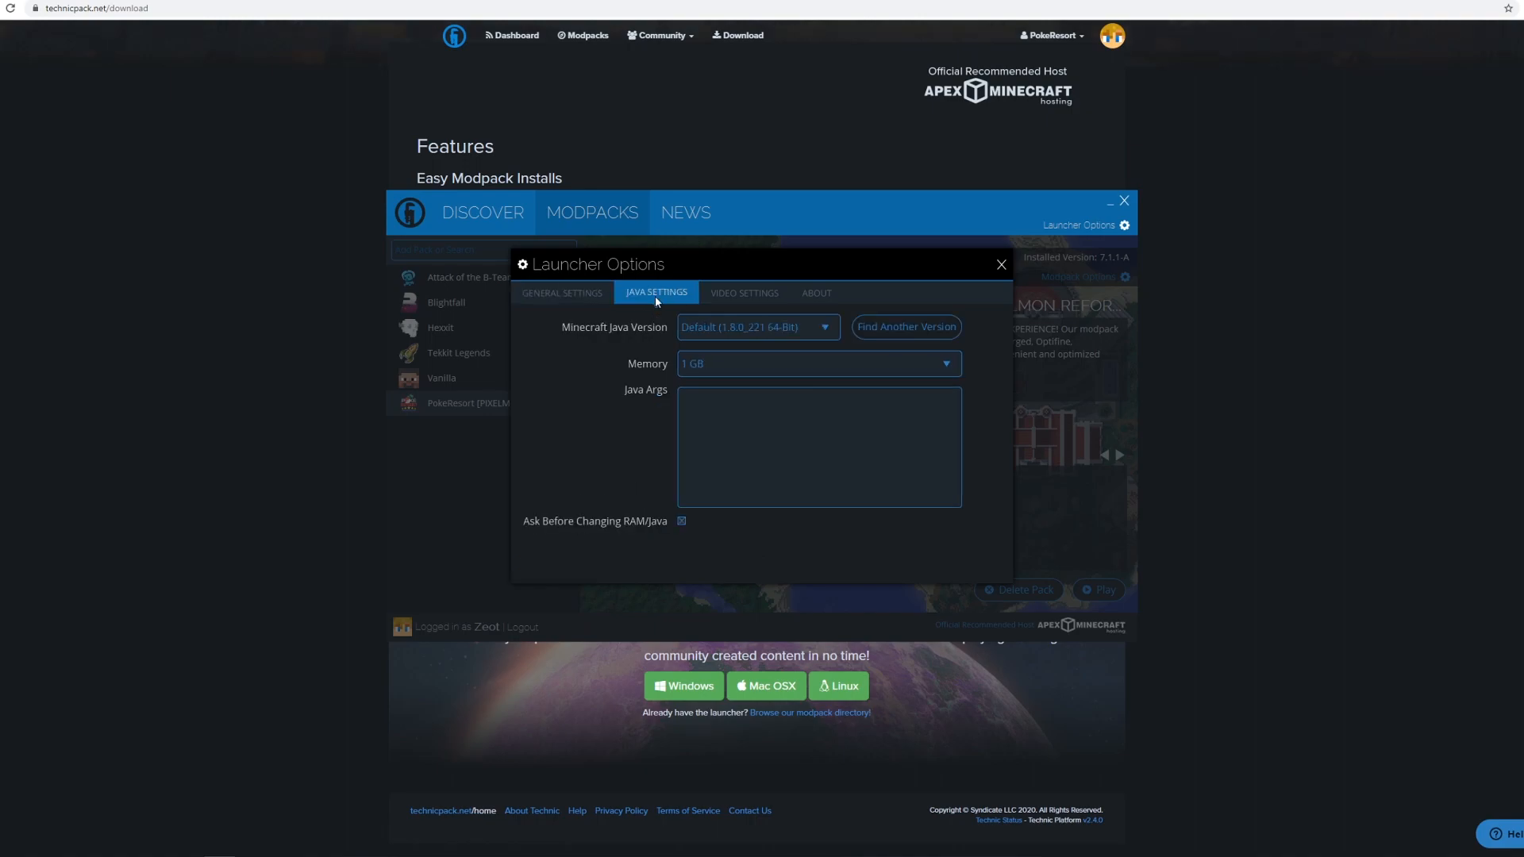
mouse_move(648, 336)
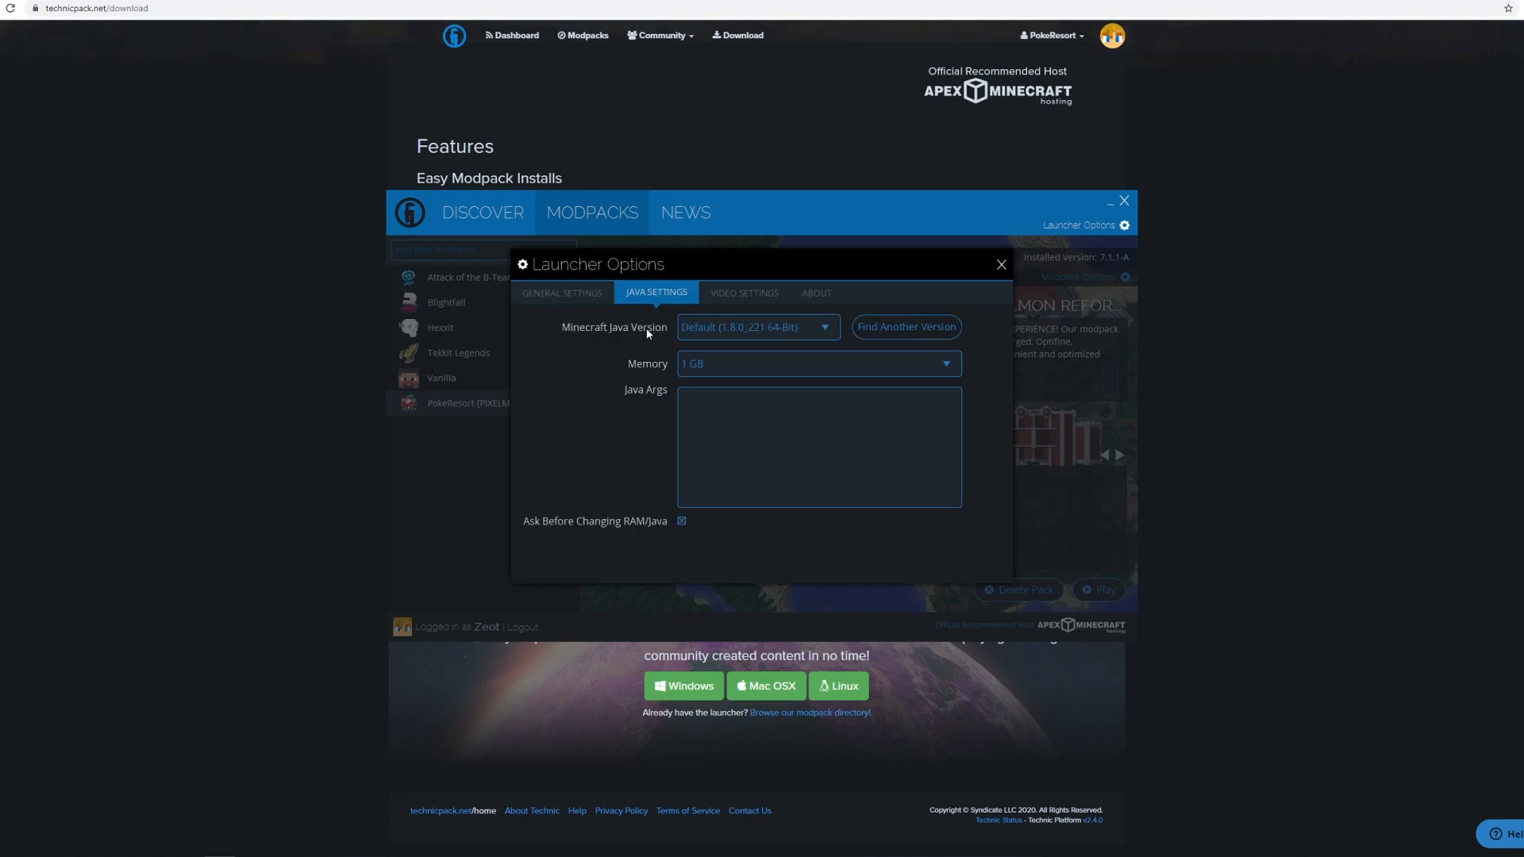
left_click(819, 363)
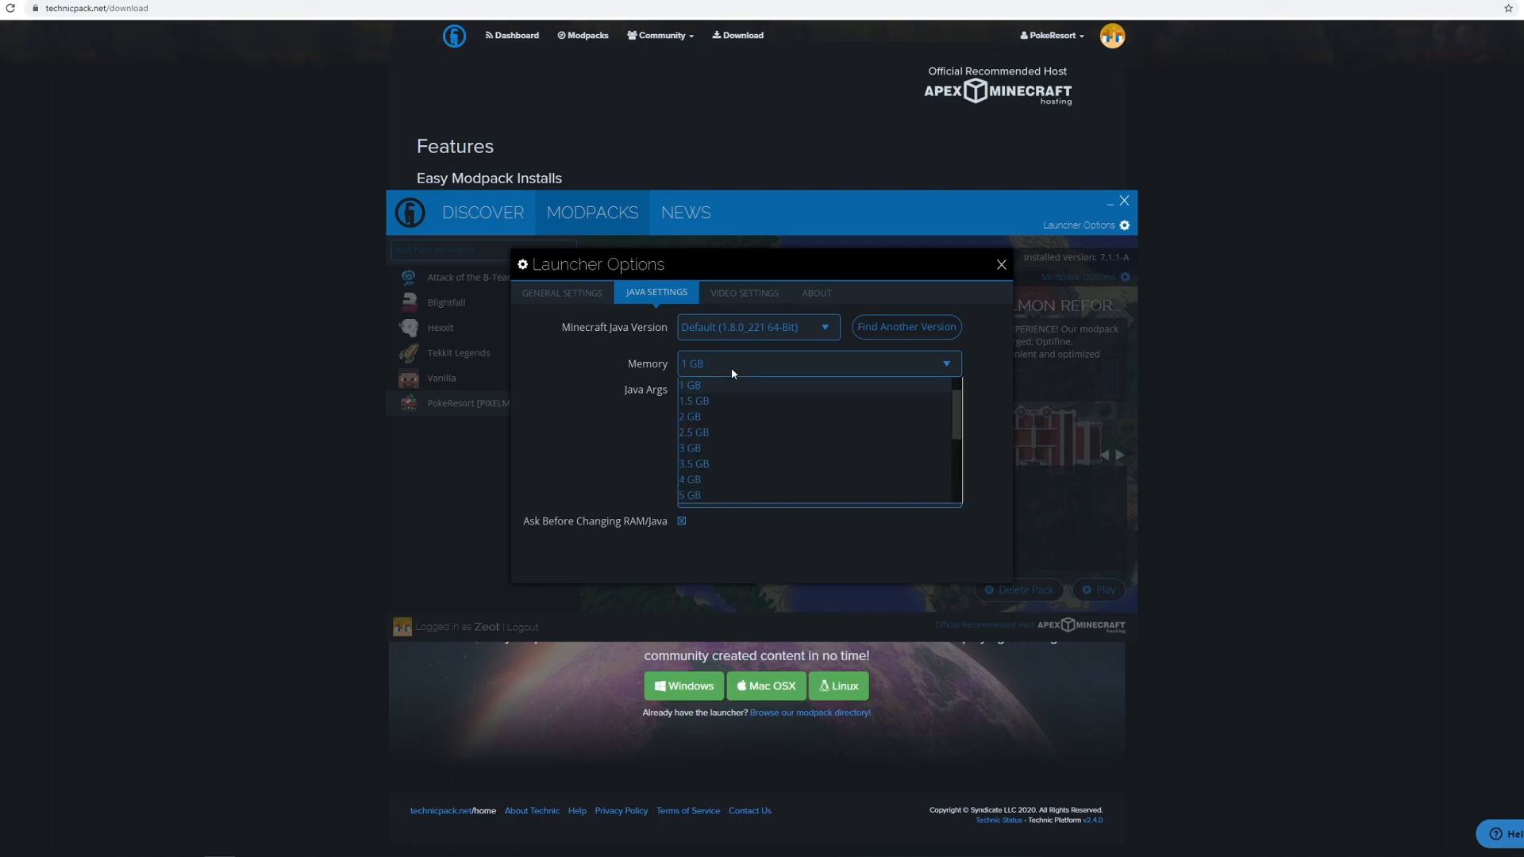
mouse_move(675, 411)
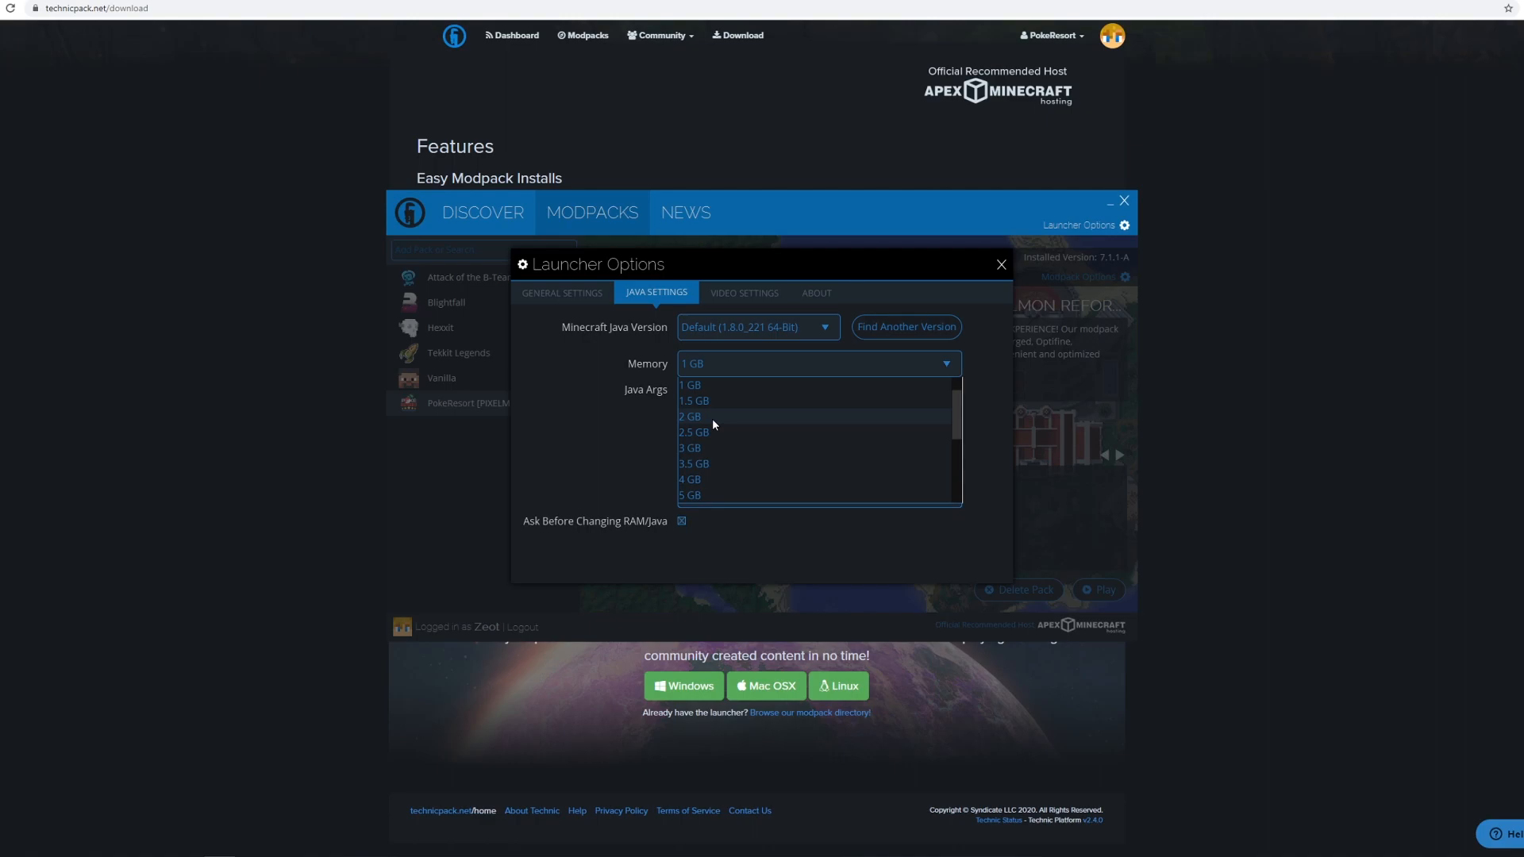
mouse_move(705, 458)
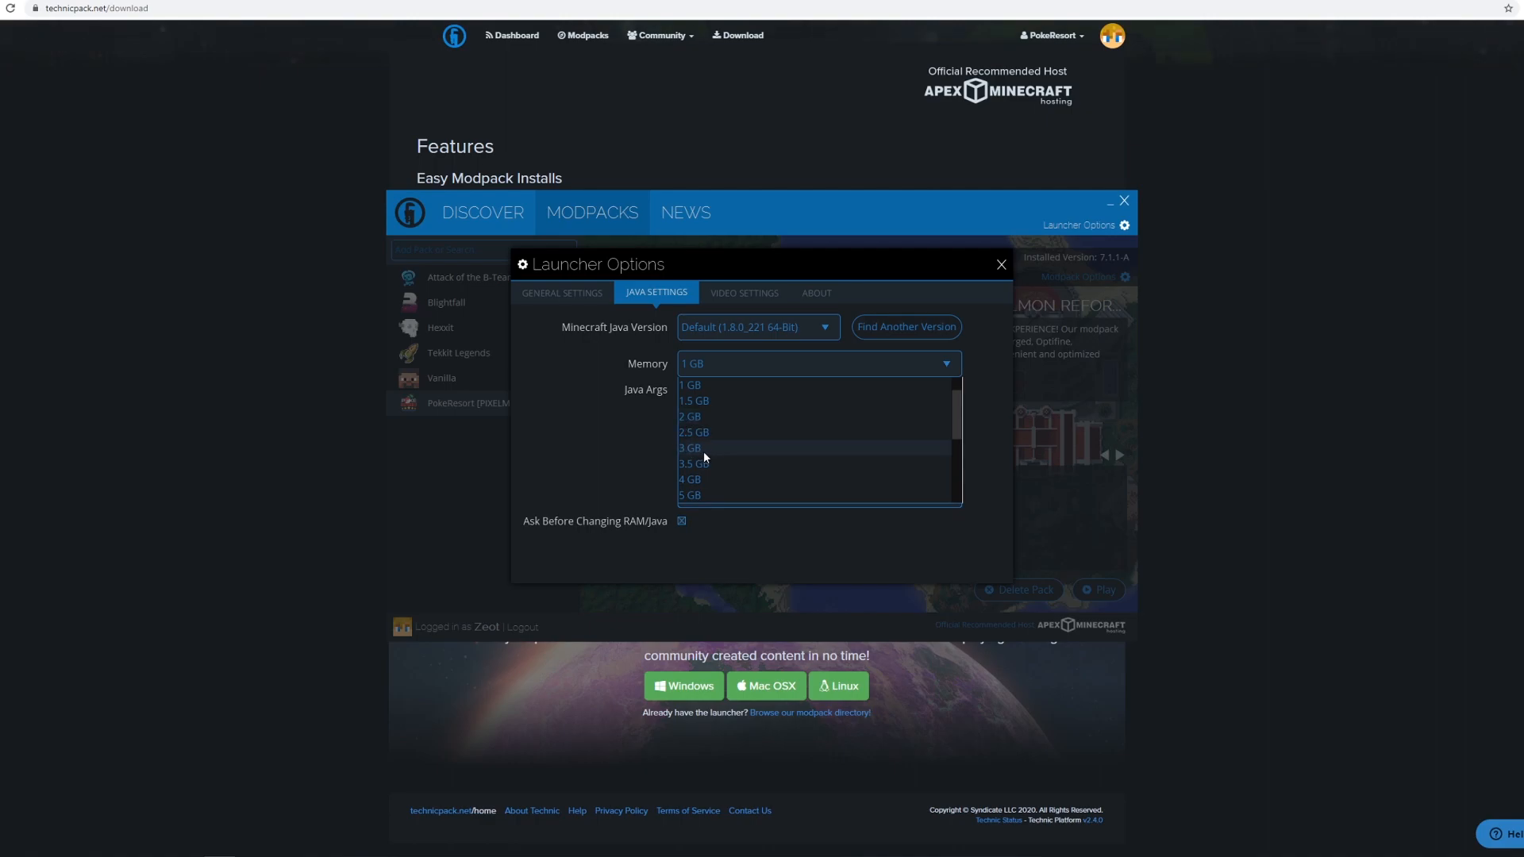
mouse_move(711, 454)
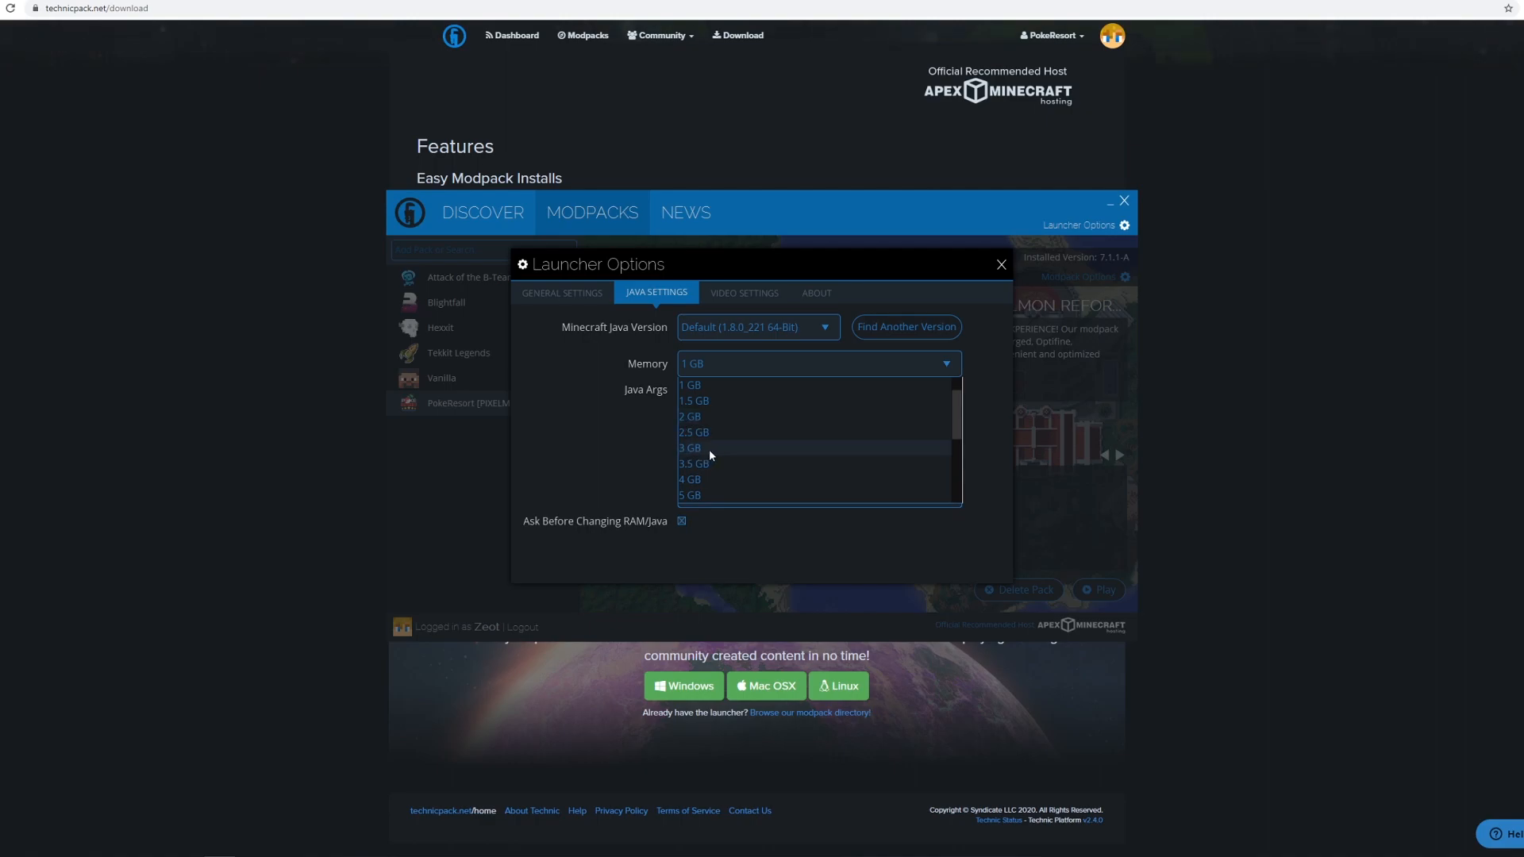
mouse_move(698, 483)
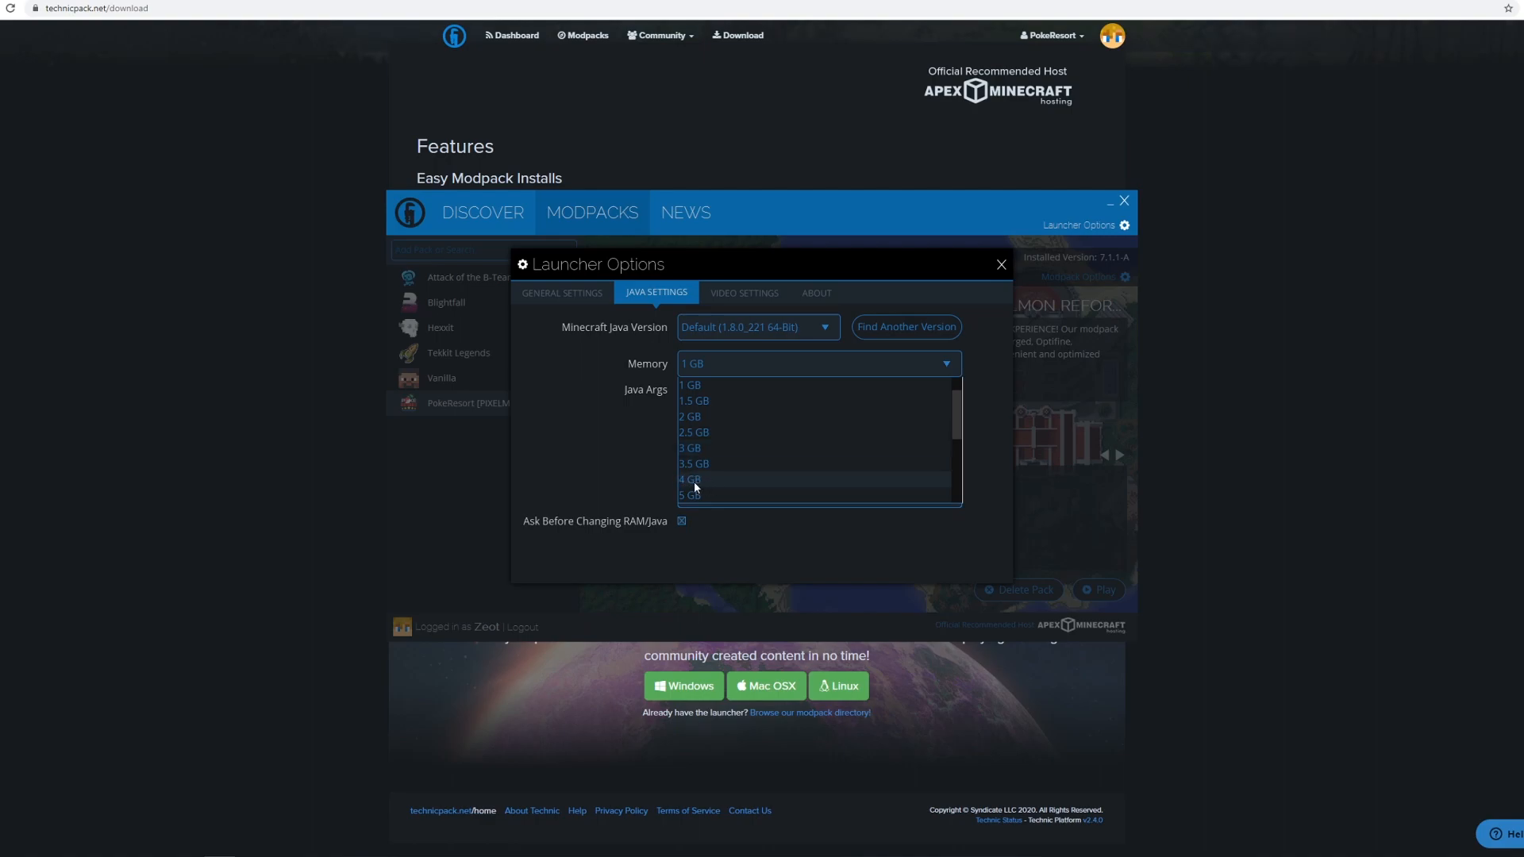
mouse_move(740, 451)
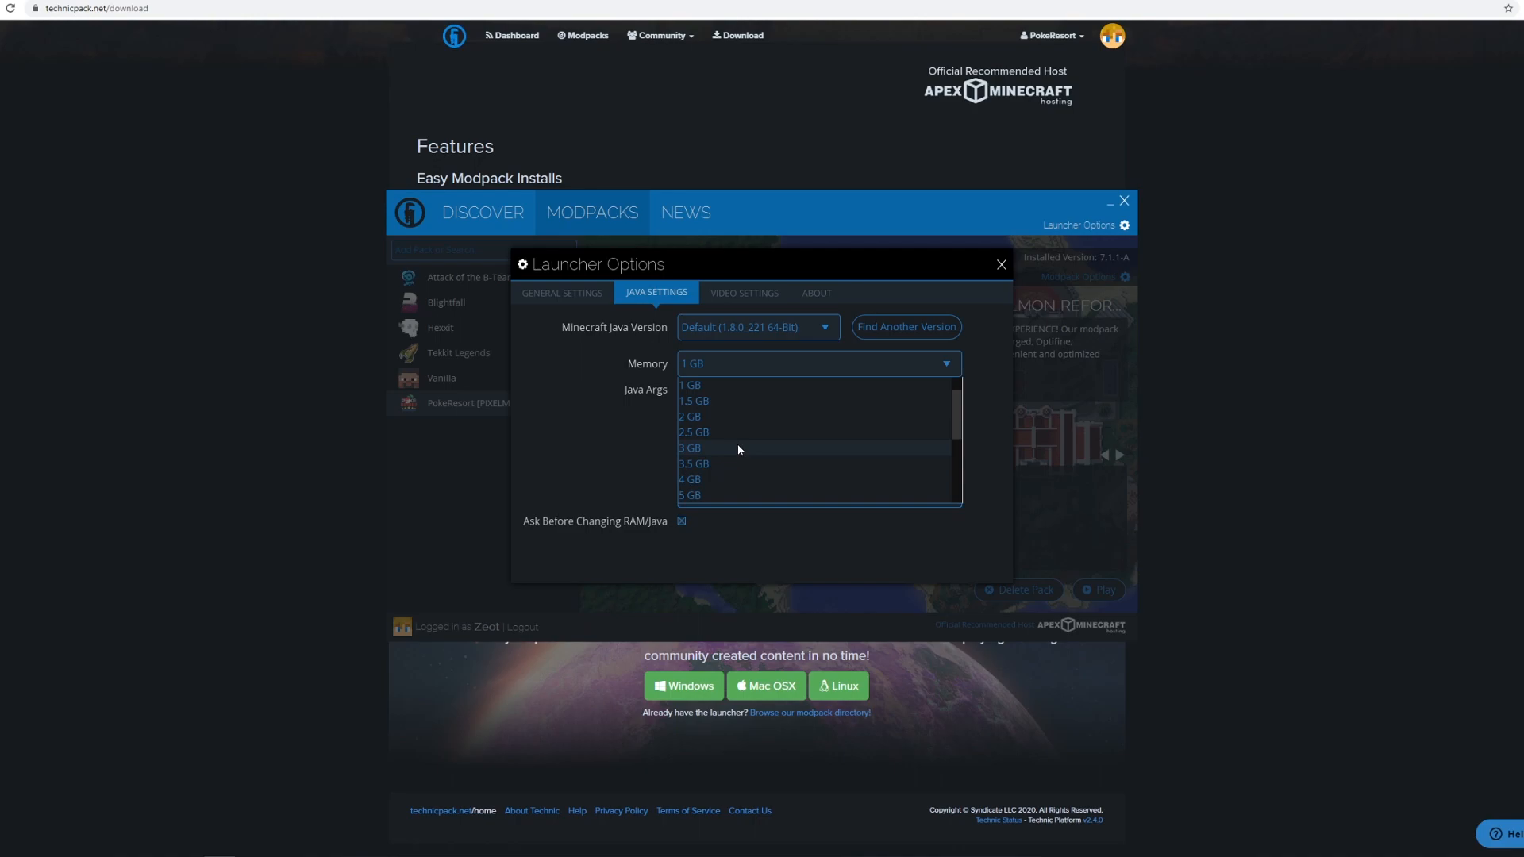
mouse_move(719, 422)
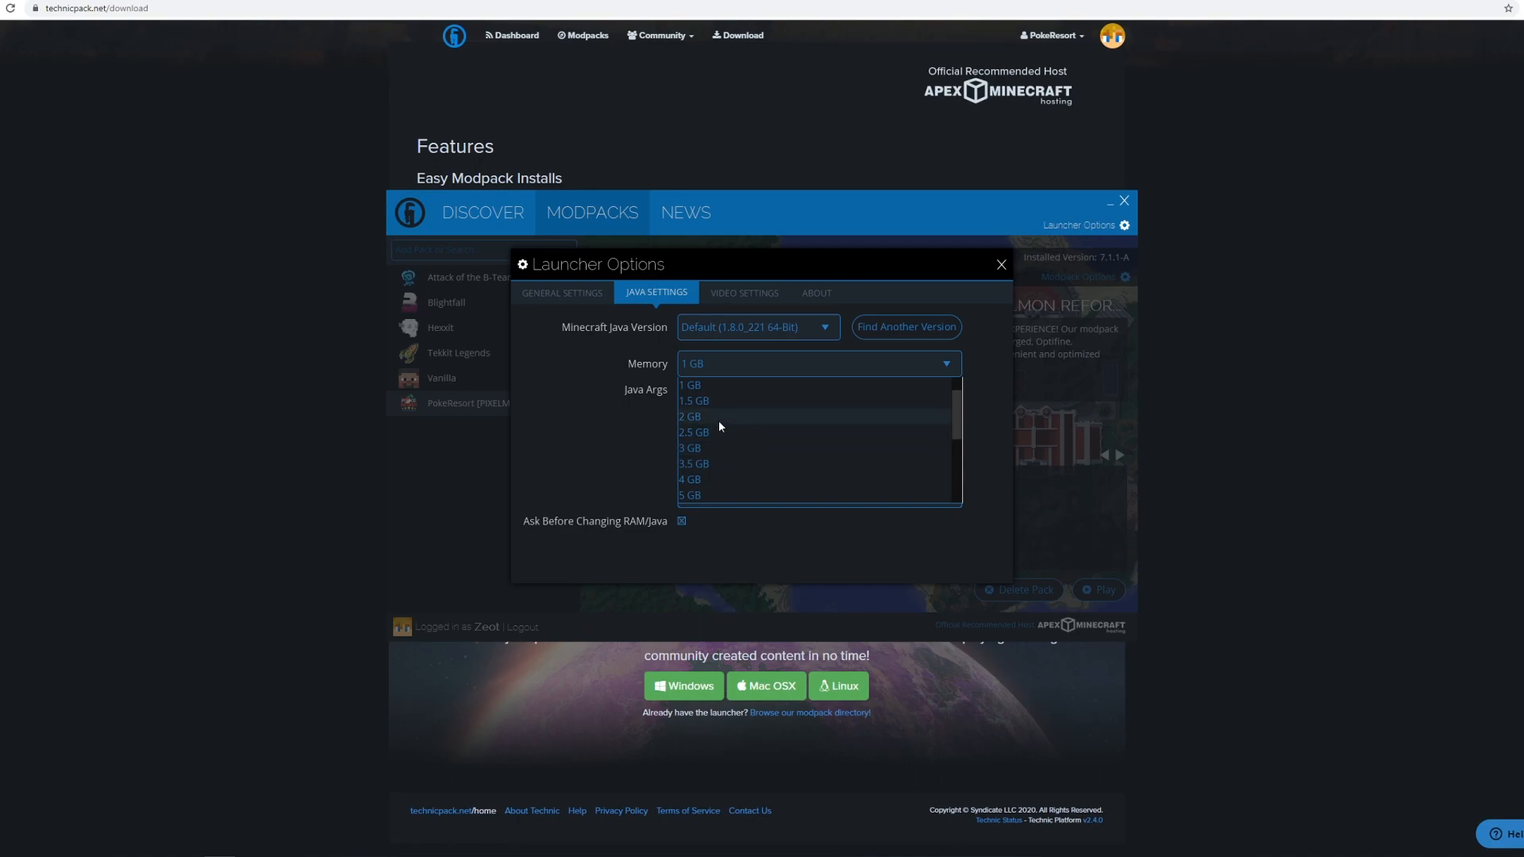
left_click(688, 415)
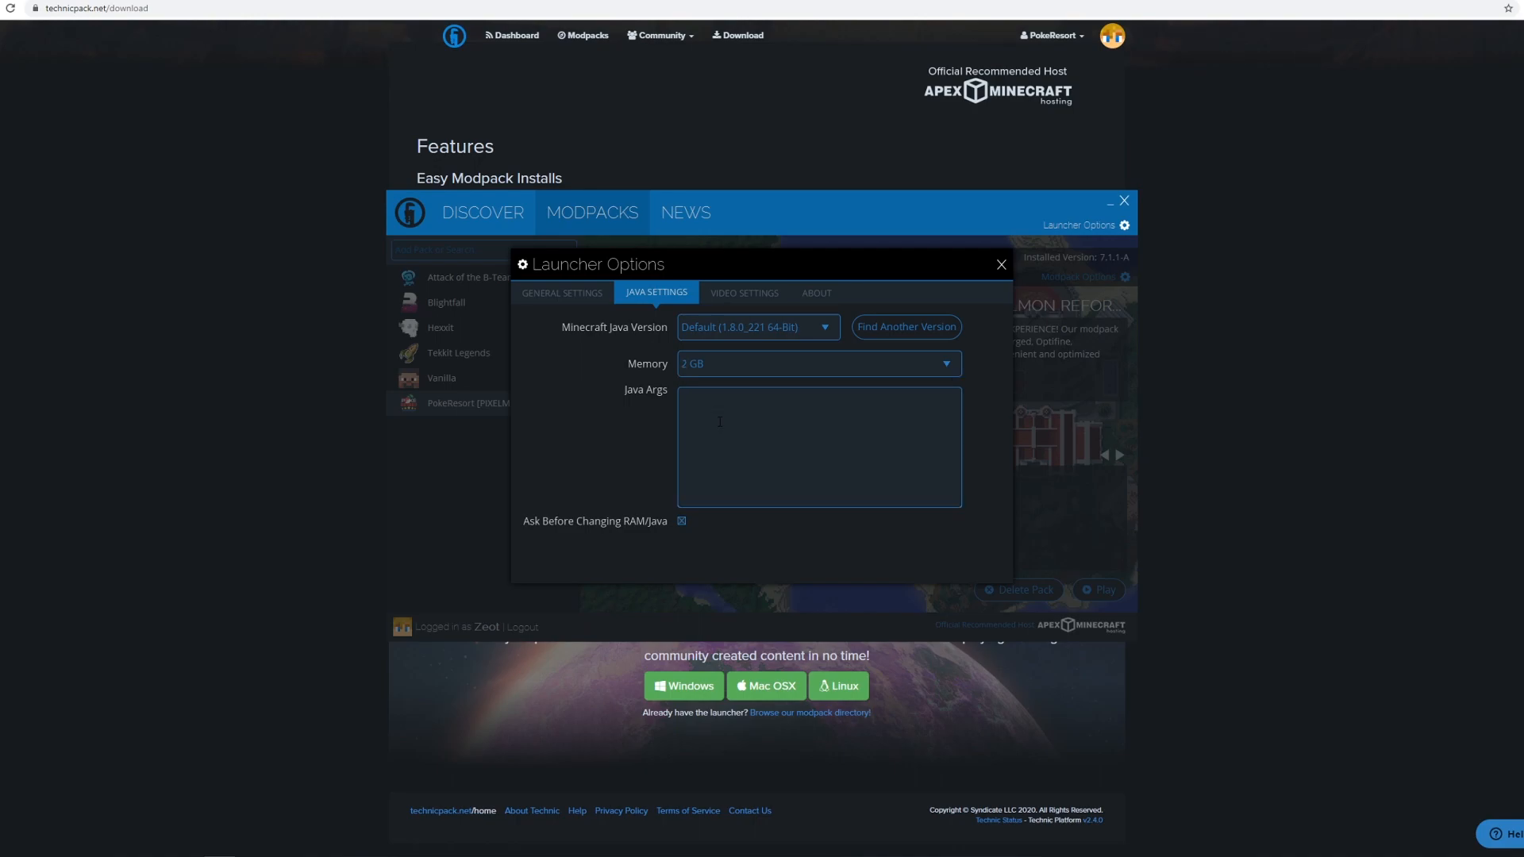
left_click(819, 364)
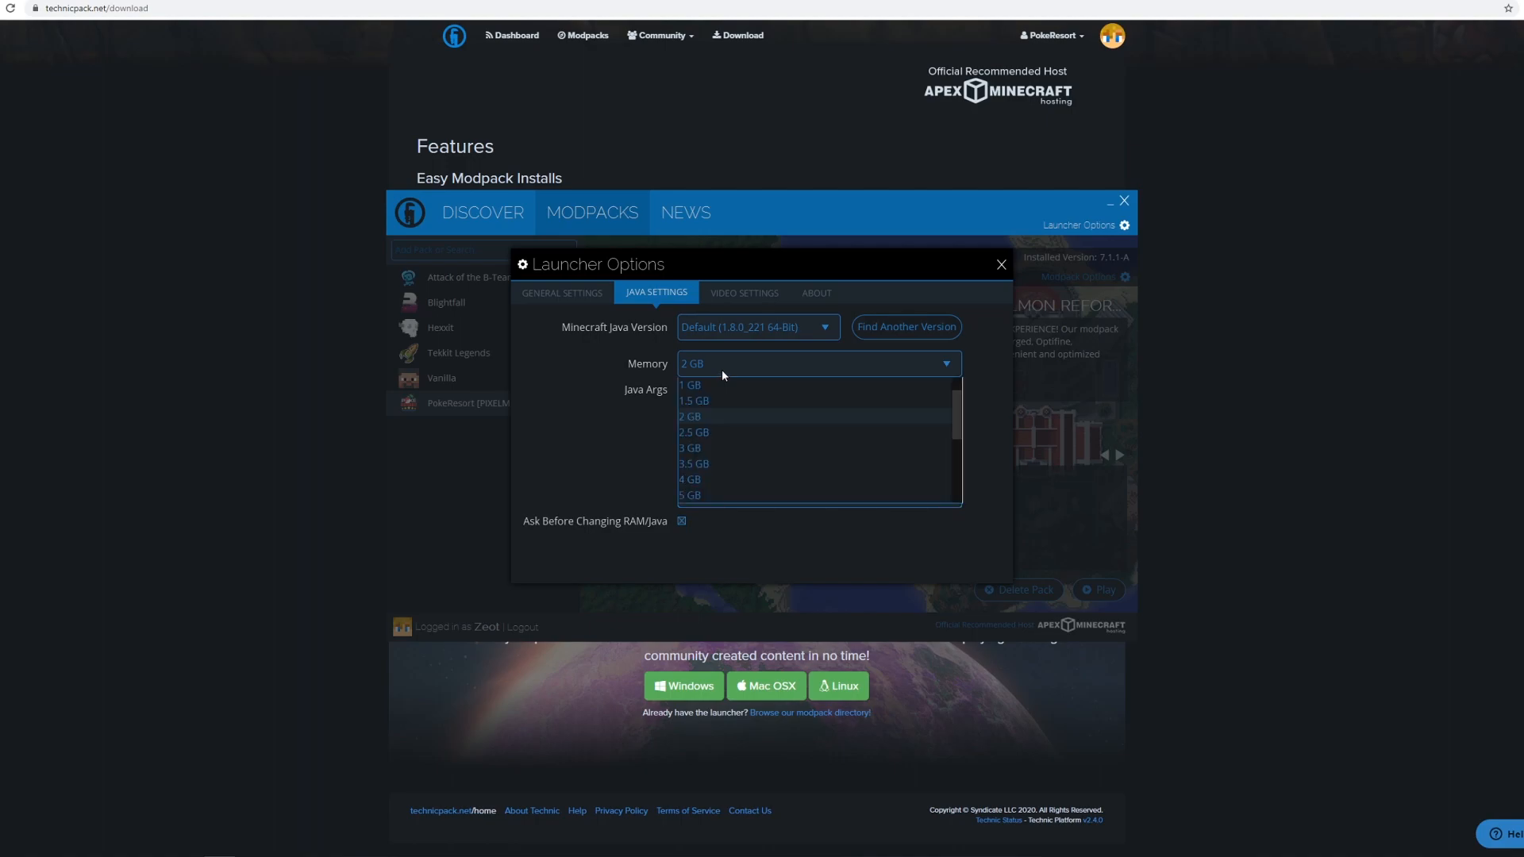
mouse_move(719, 447)
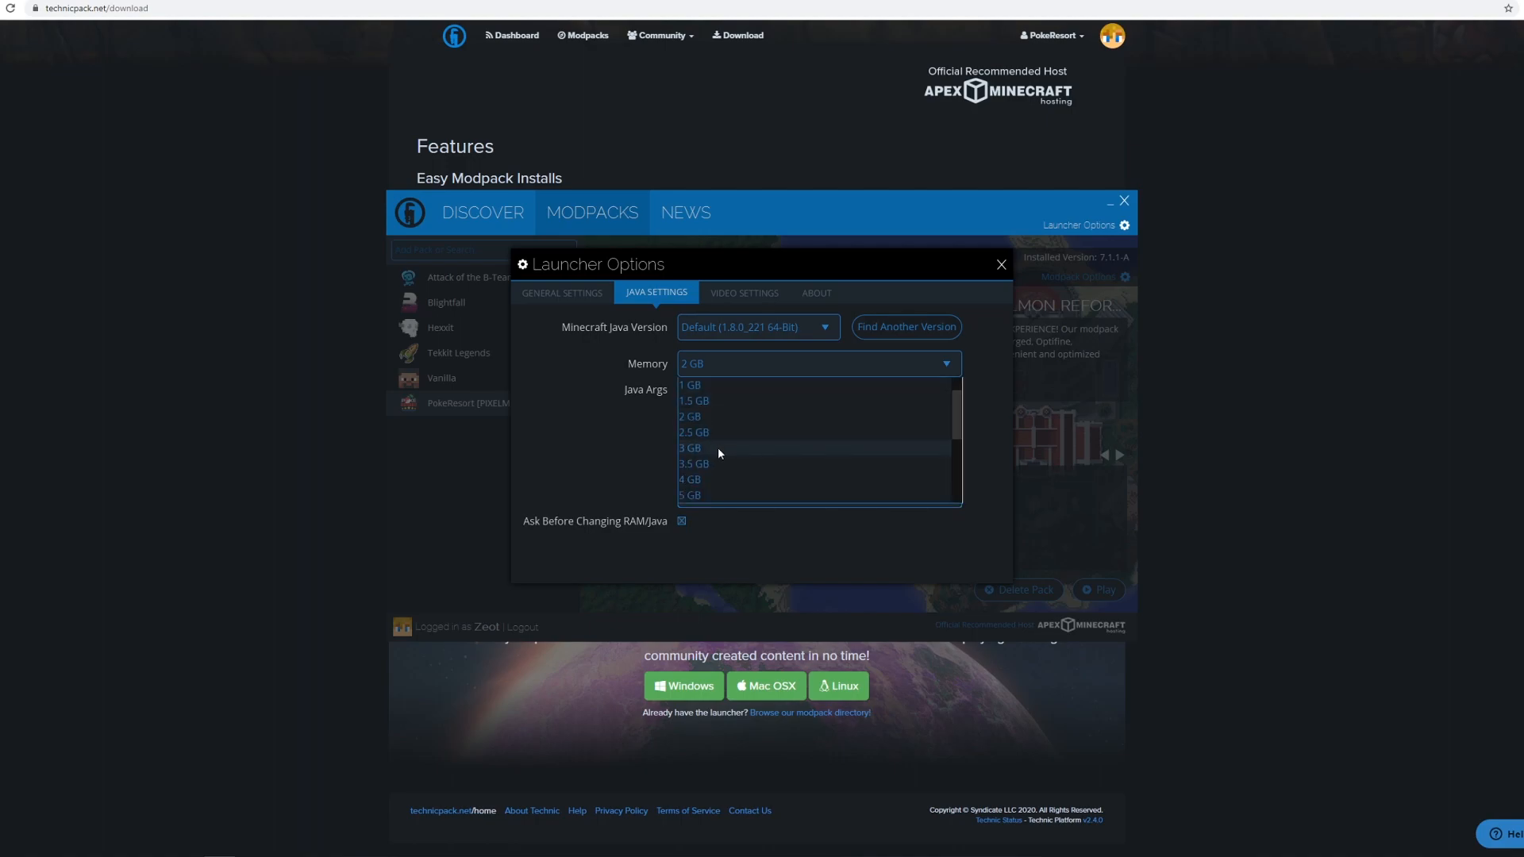
left_click(689, 447)
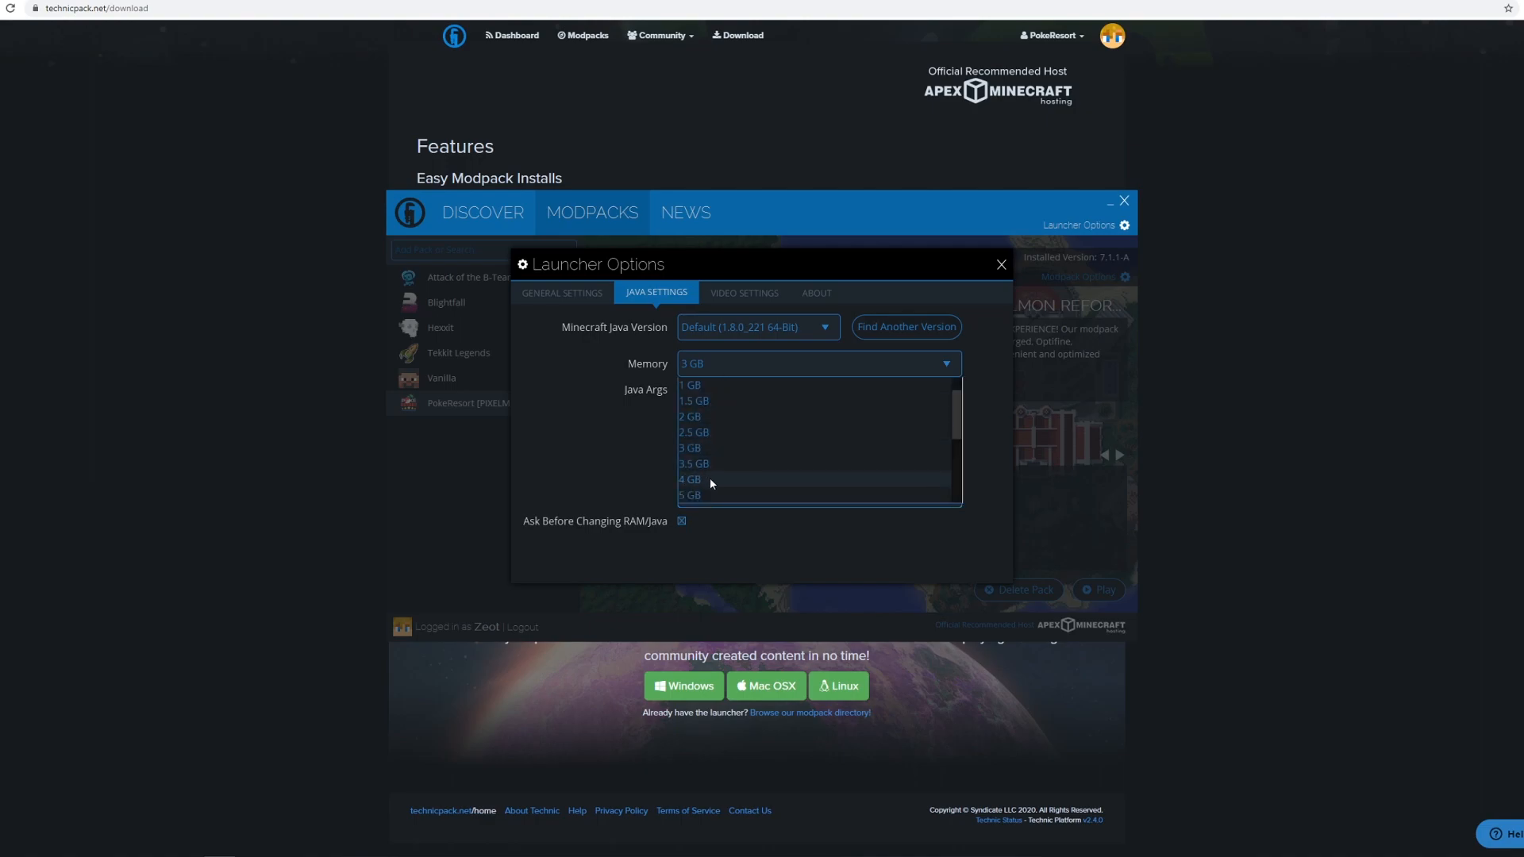
left_click(691, 479)
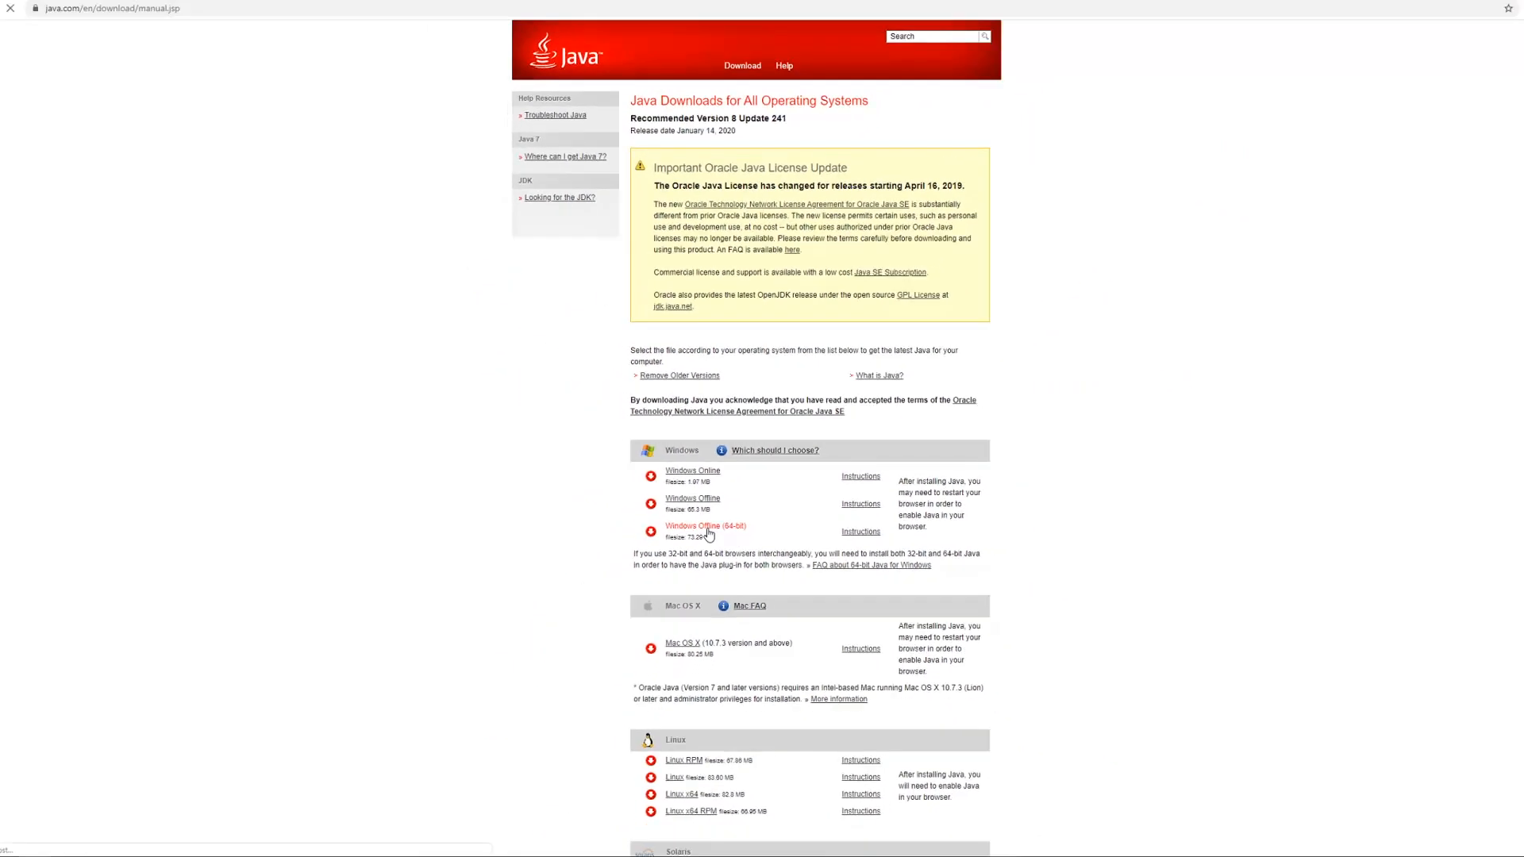
- Download the Windows Offline (64-bit) Java installer from java.com
left_click(705, 525)
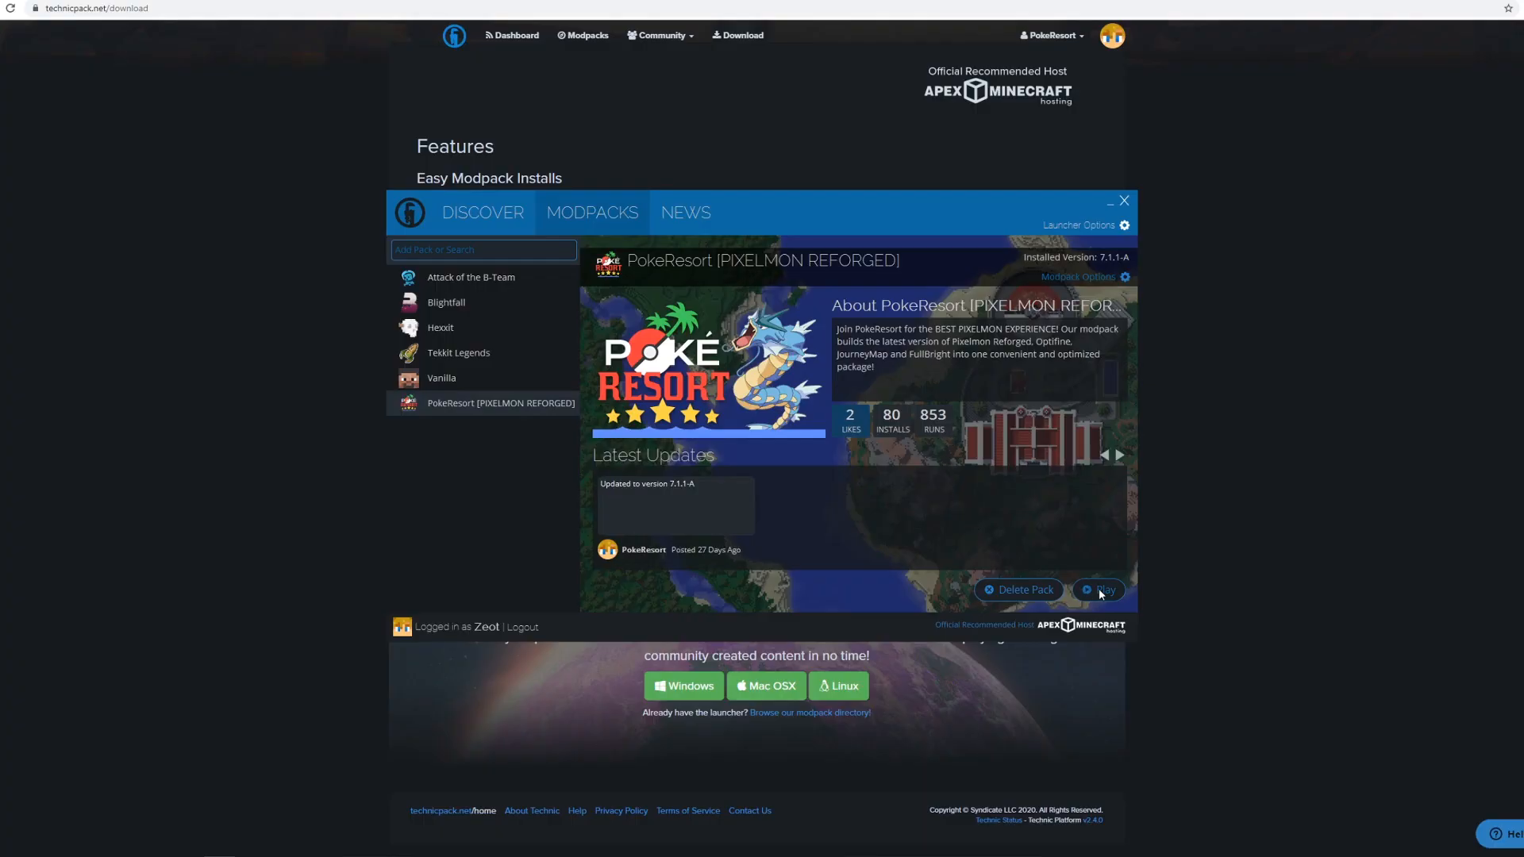
- Launch the PokeResort modpack and reach the Minecraft 1.12.2 main menu
left_click(1101, 588)
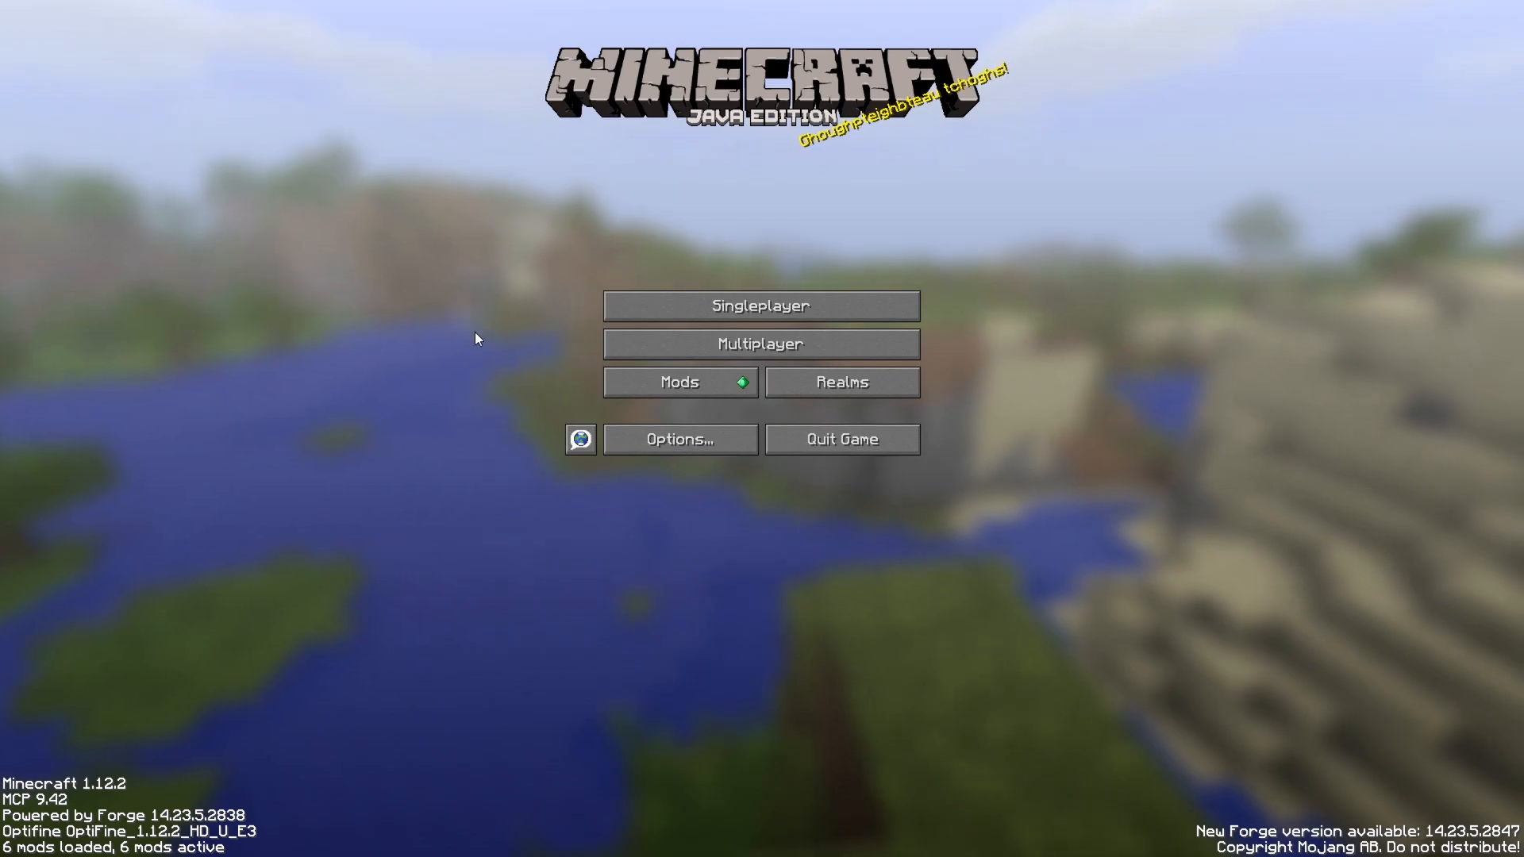
mouse_move(661, 351)
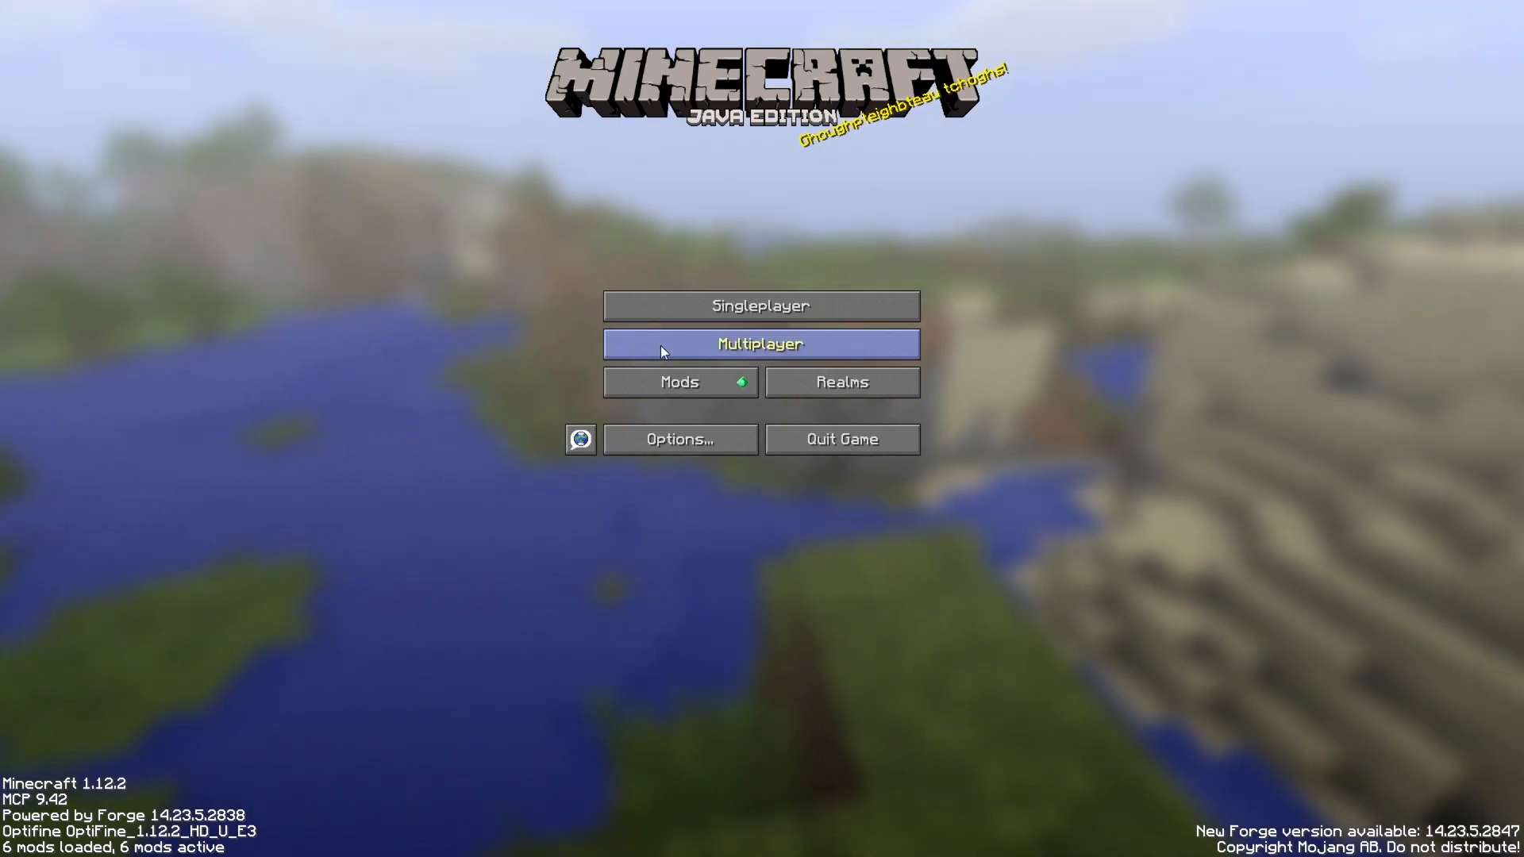
- Join the PokeResort server from the Multiplayer list and arrive at spawn
left_click(762, 344)
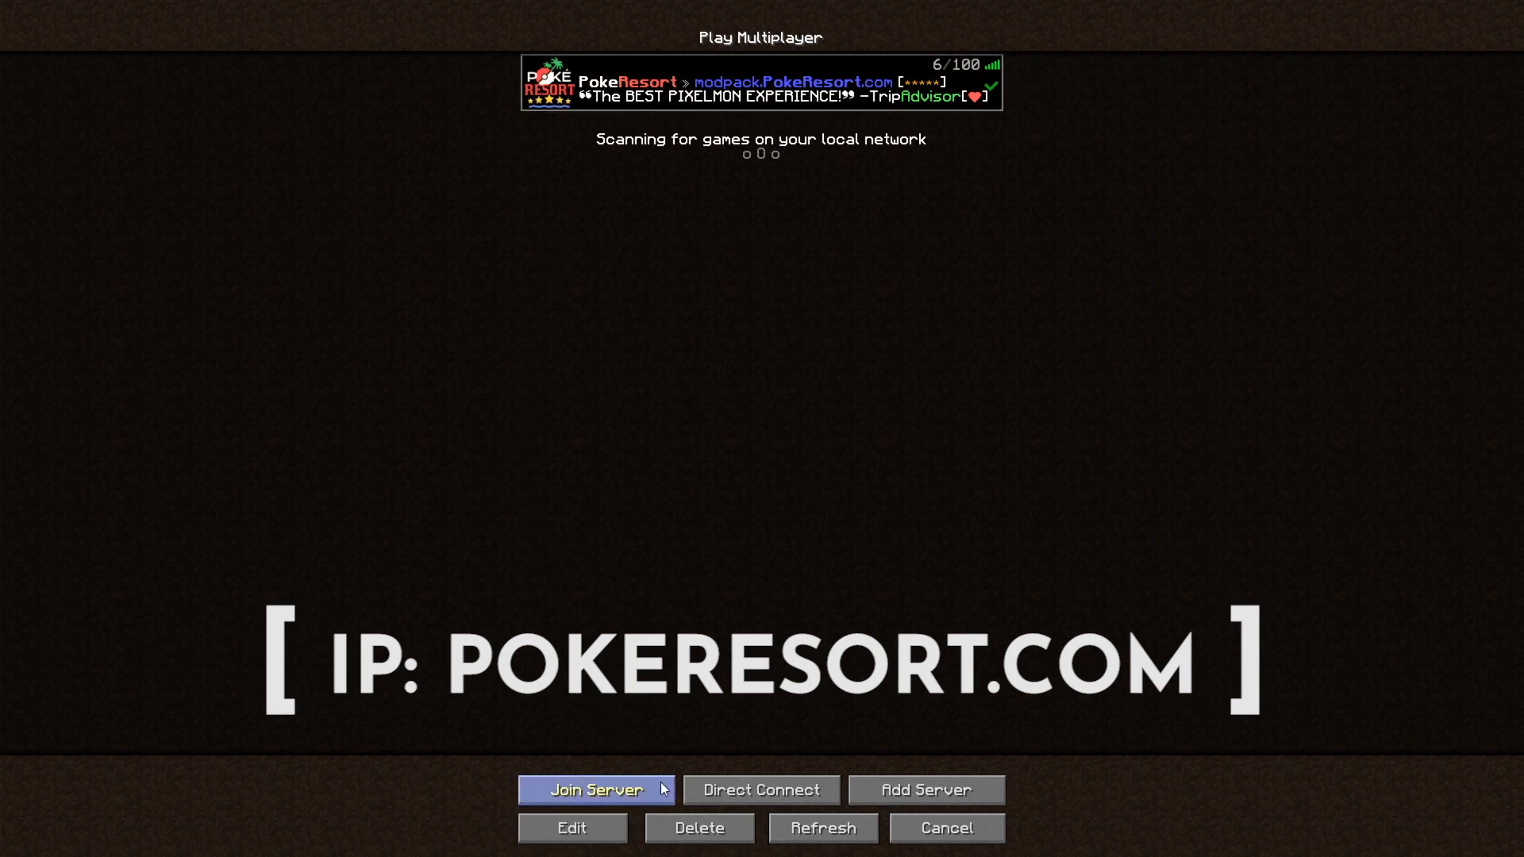
left_click(597, 790)
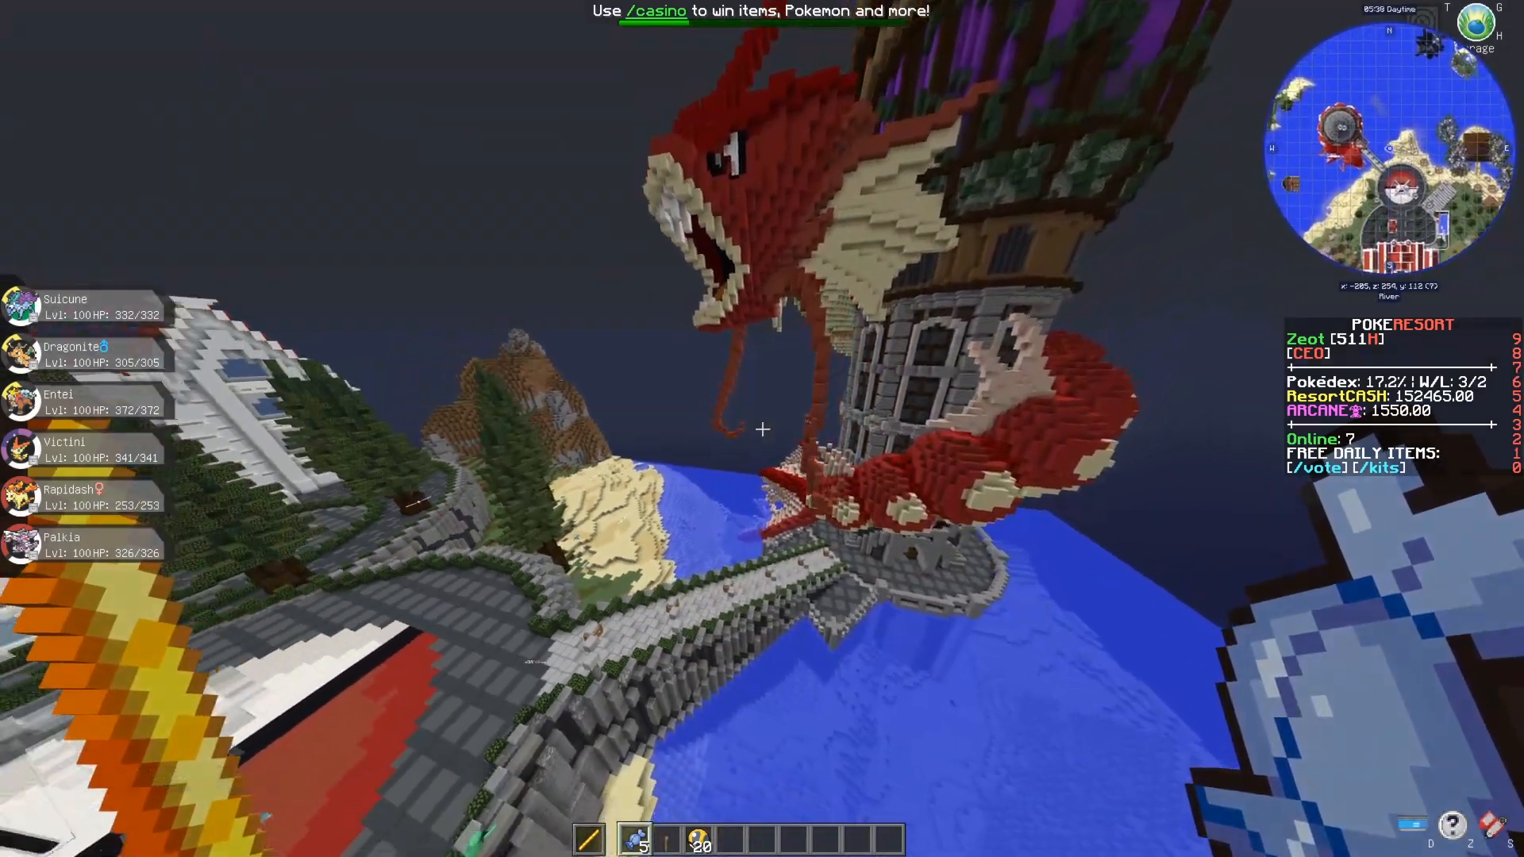
mouse_move(762, 428)
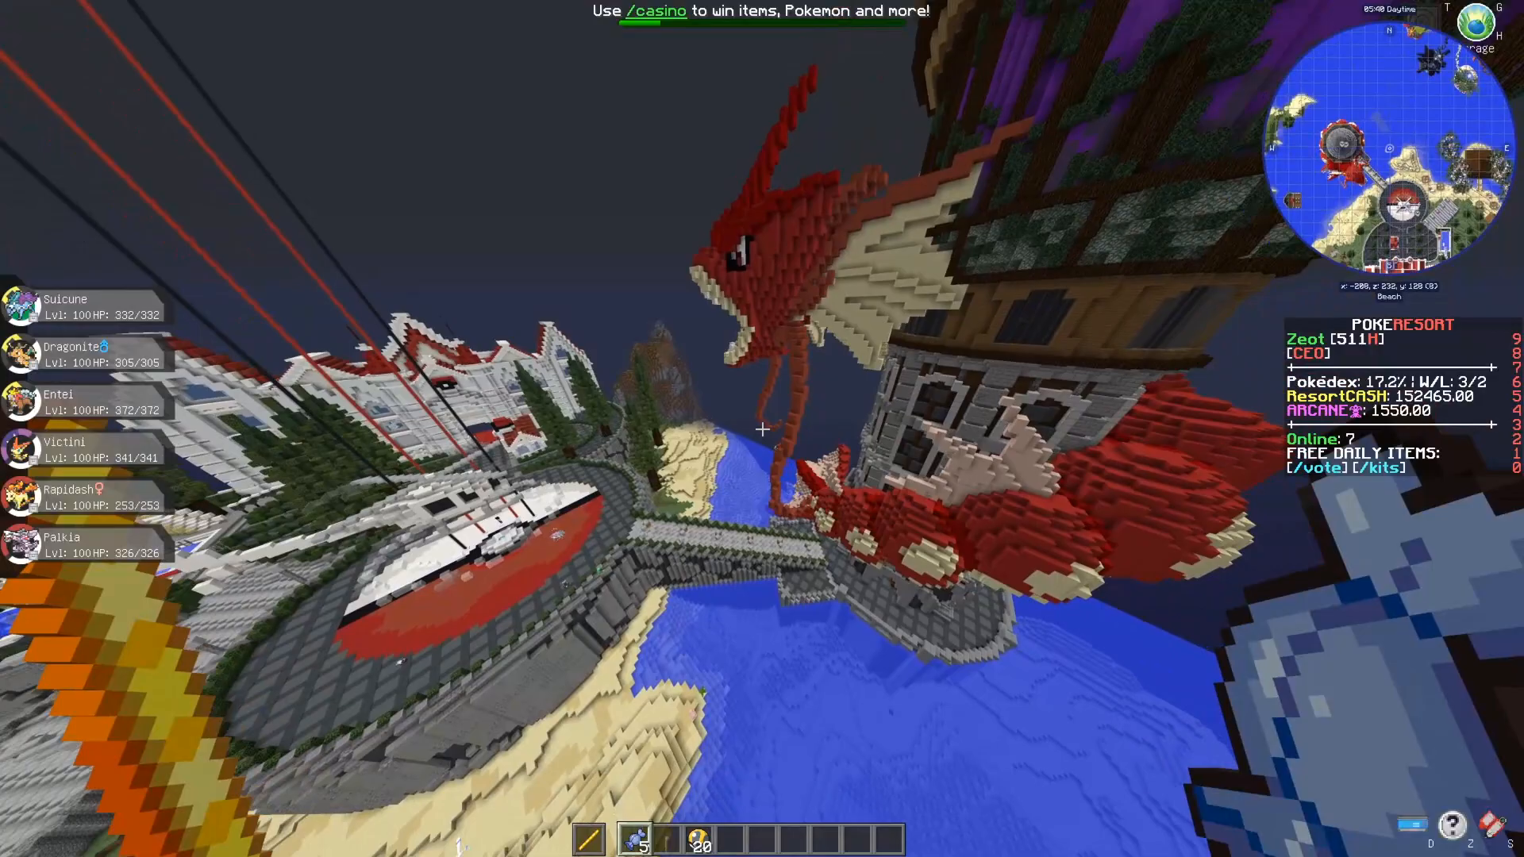